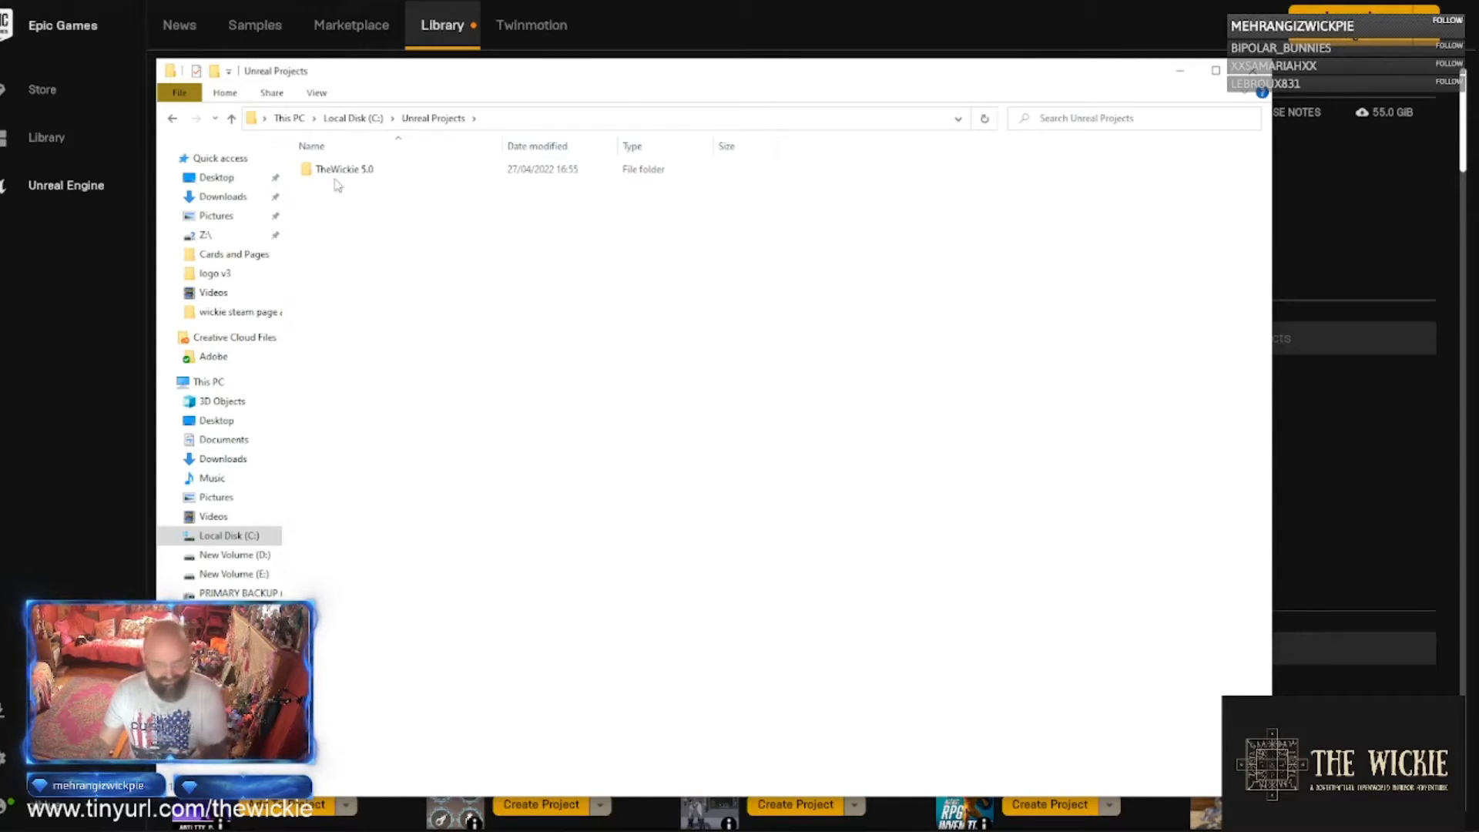
View the TheWickie 5.0 project folder's Content and Config folders, then close Explorer.
click(344, 169)
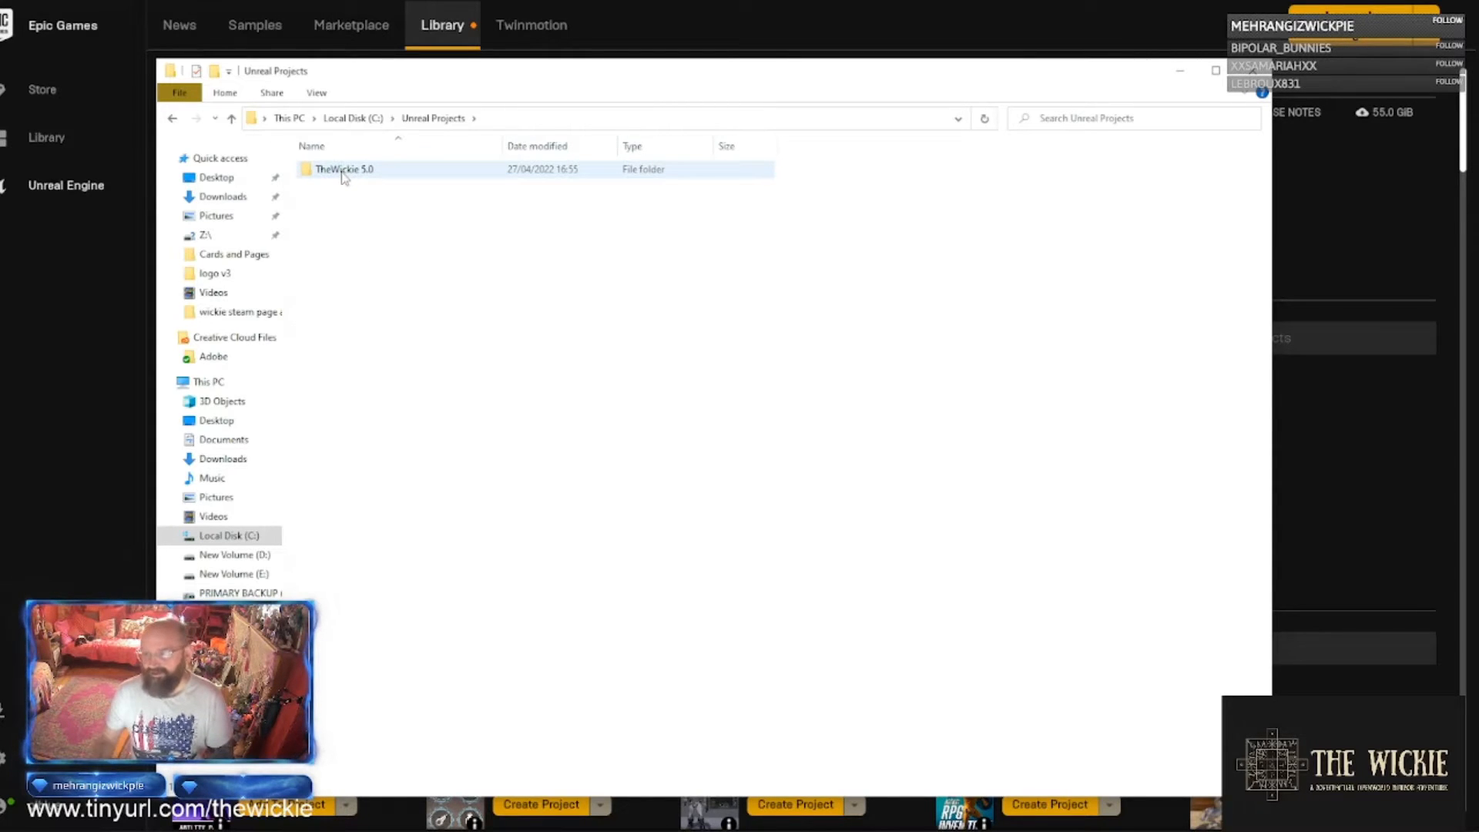
double_click(343, 168)
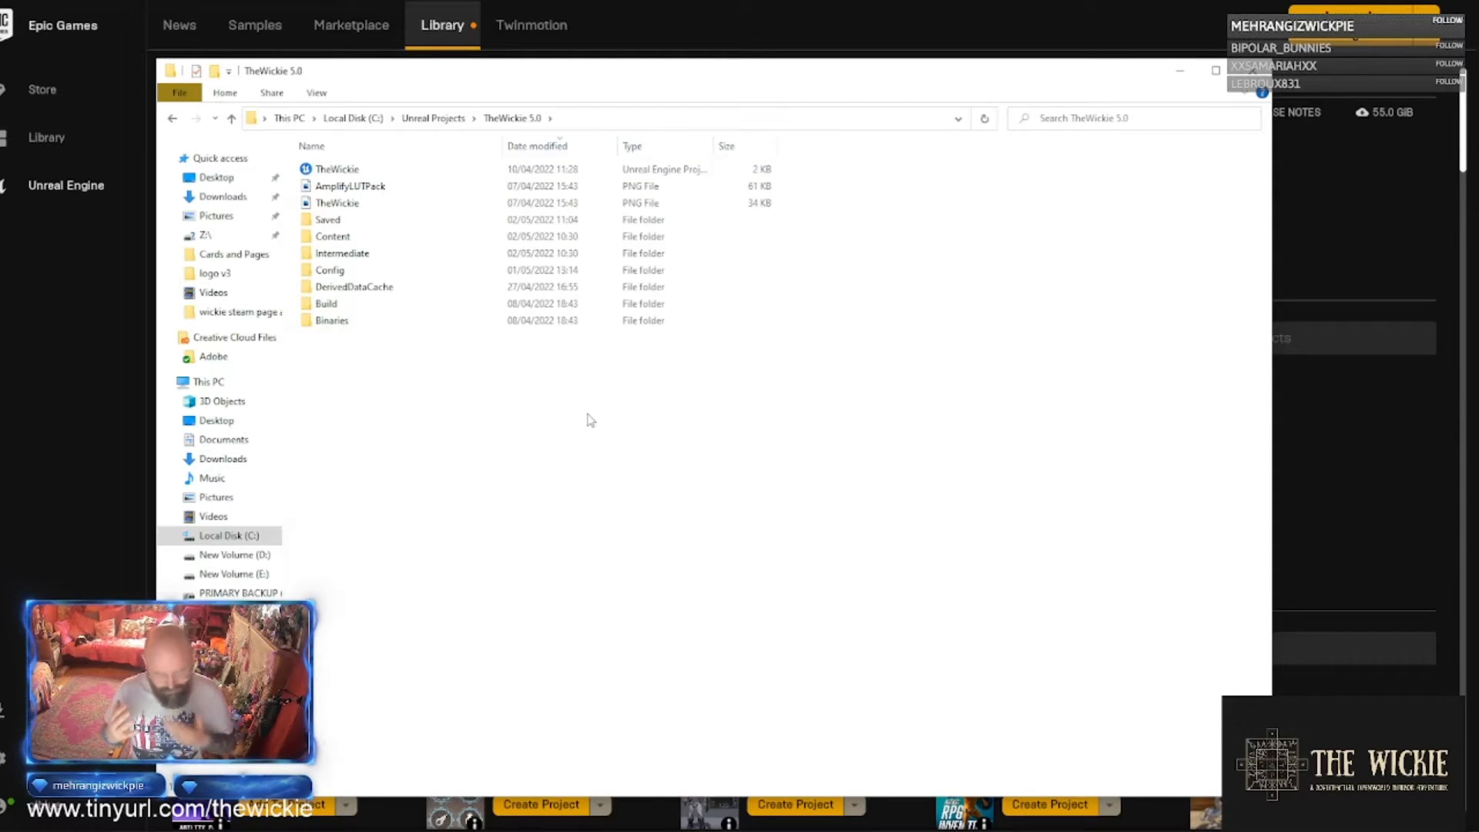
mouse_move(583, 326)
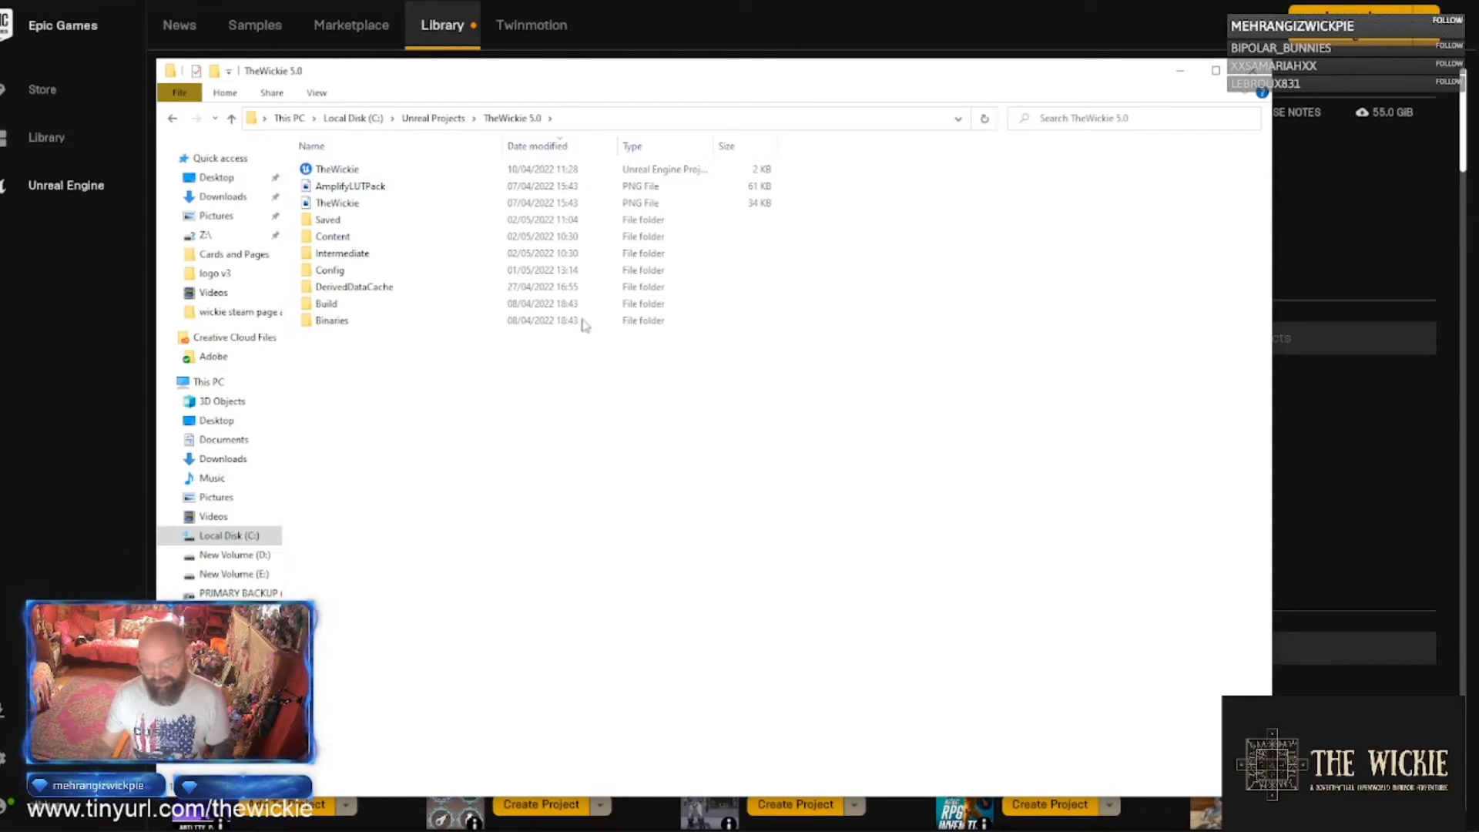
click(337, 203)
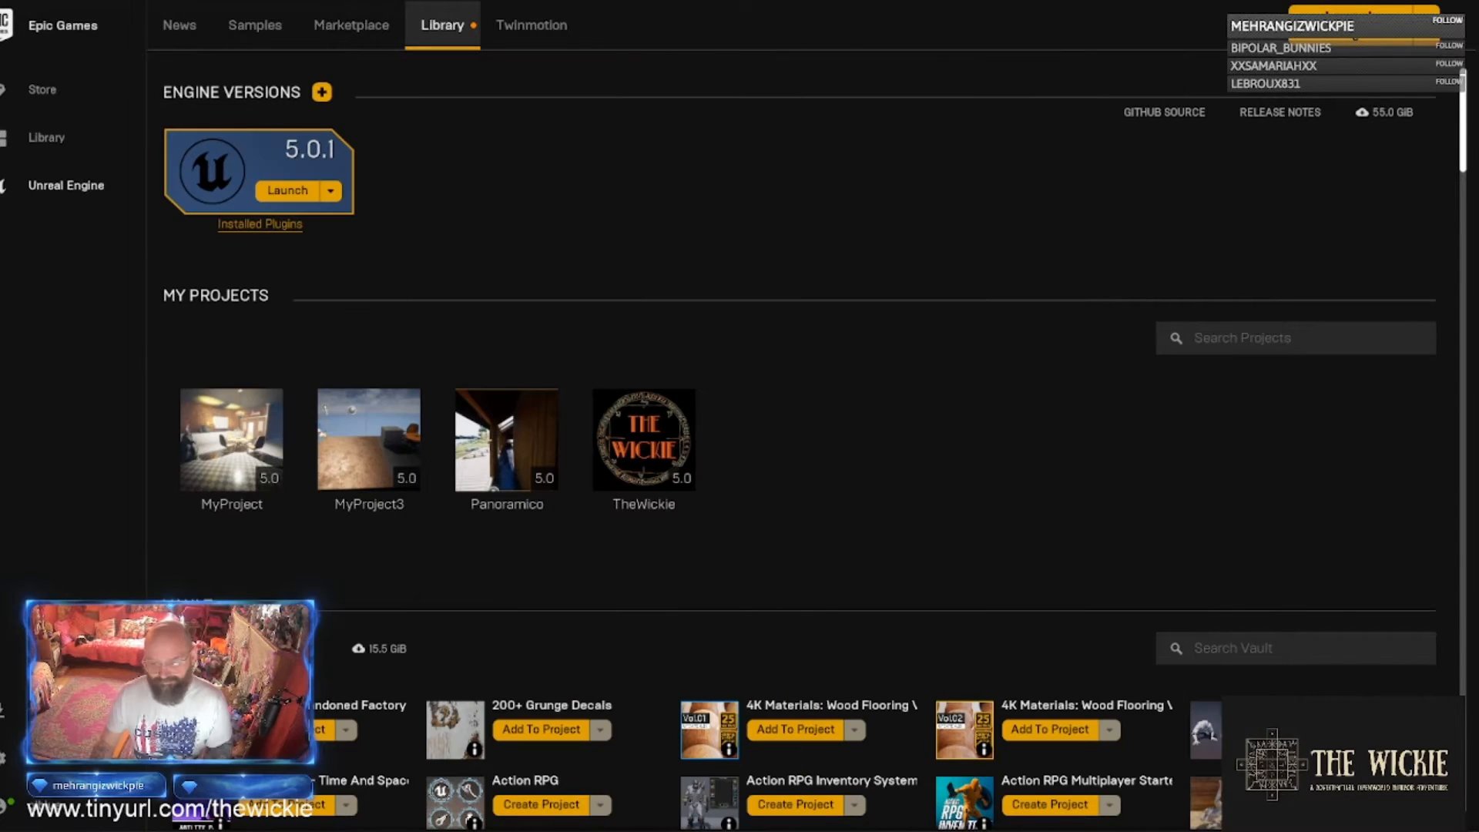
mouse_move(643, 438)
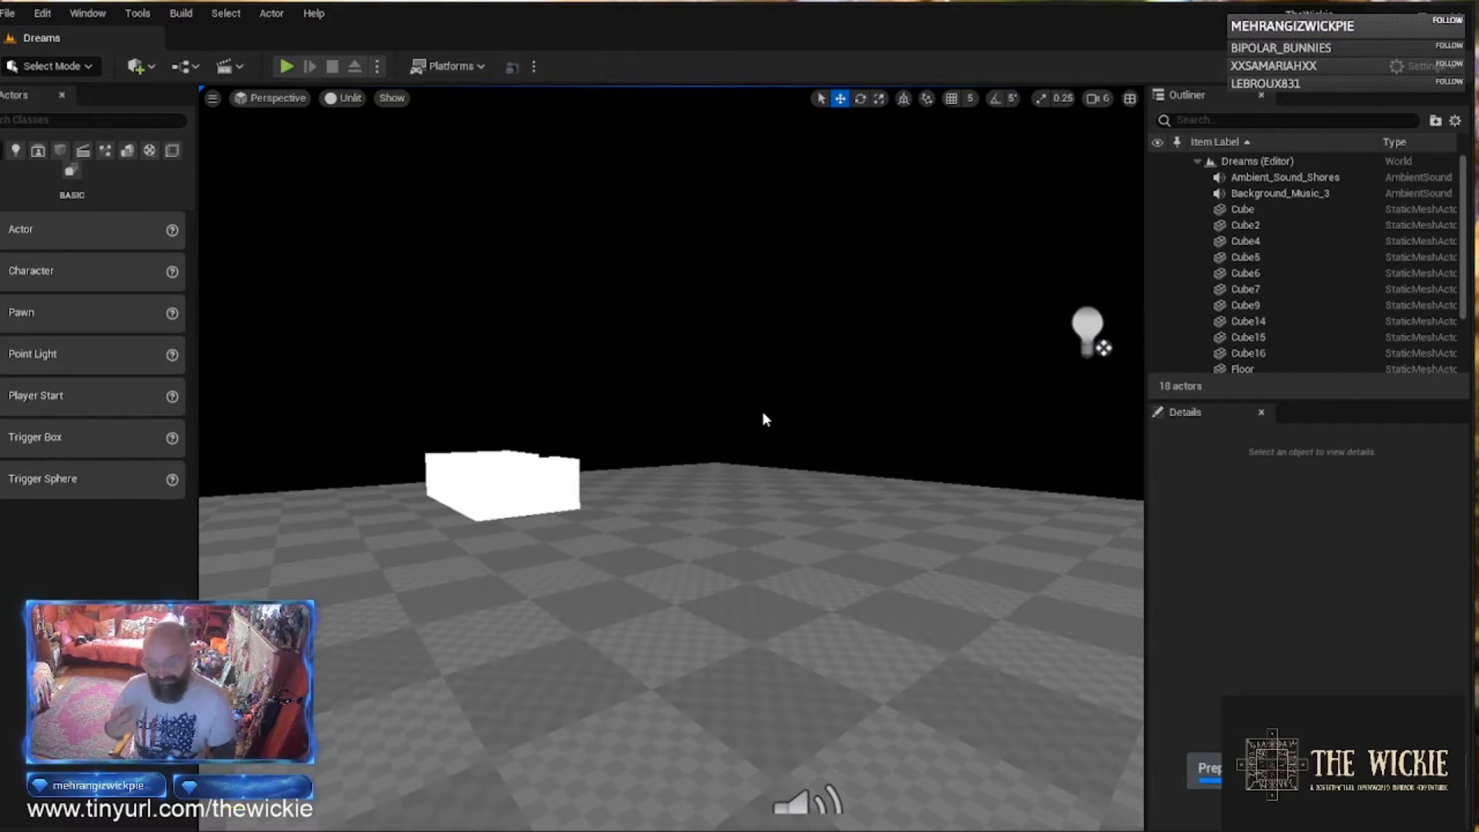
mouse_move(810, 382)
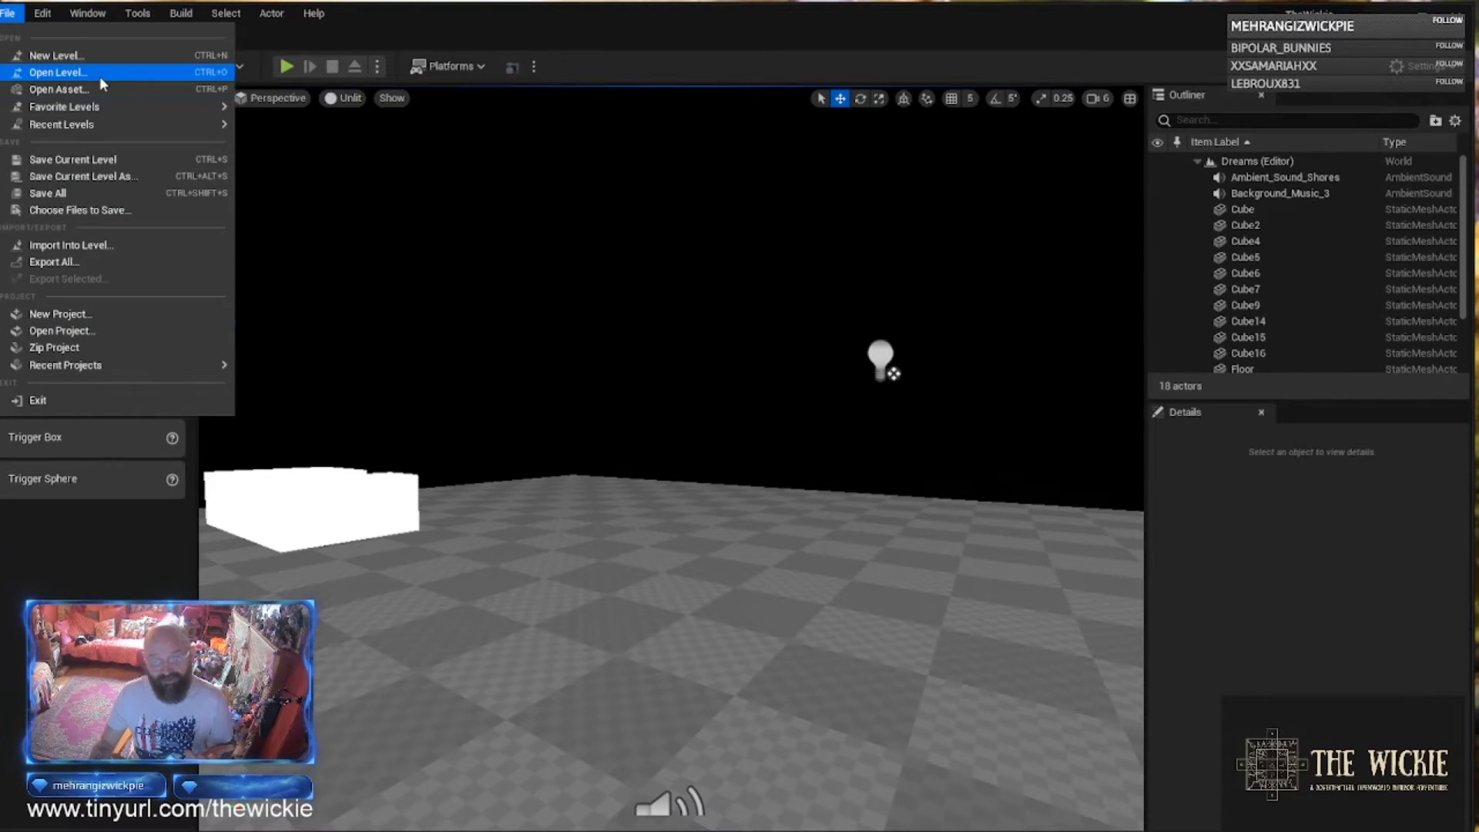
Browse the DAYS > streaming folder's levels in the Open Level picker.
click(58, 72)
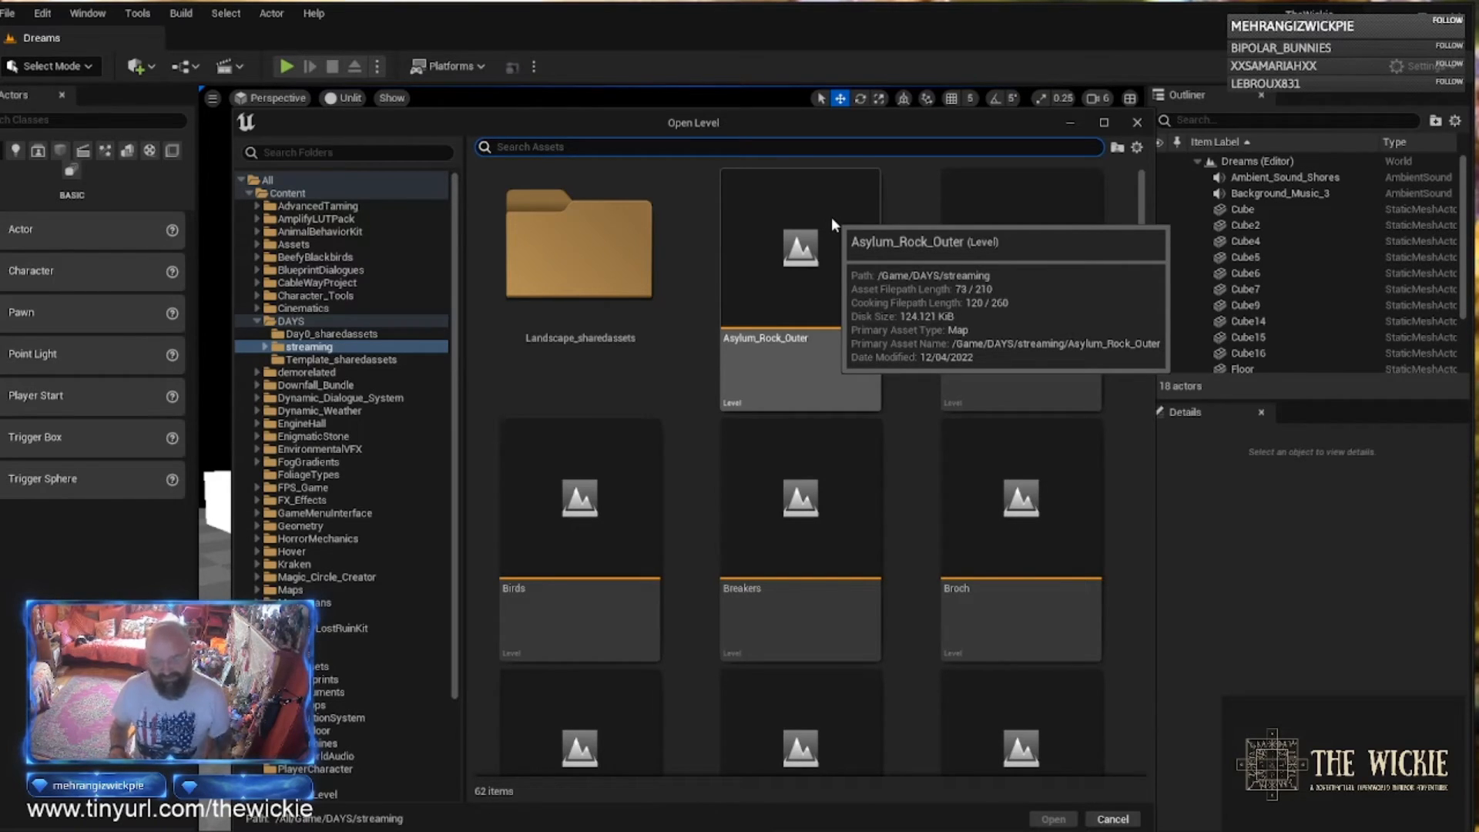
mouse_move(593, 124)
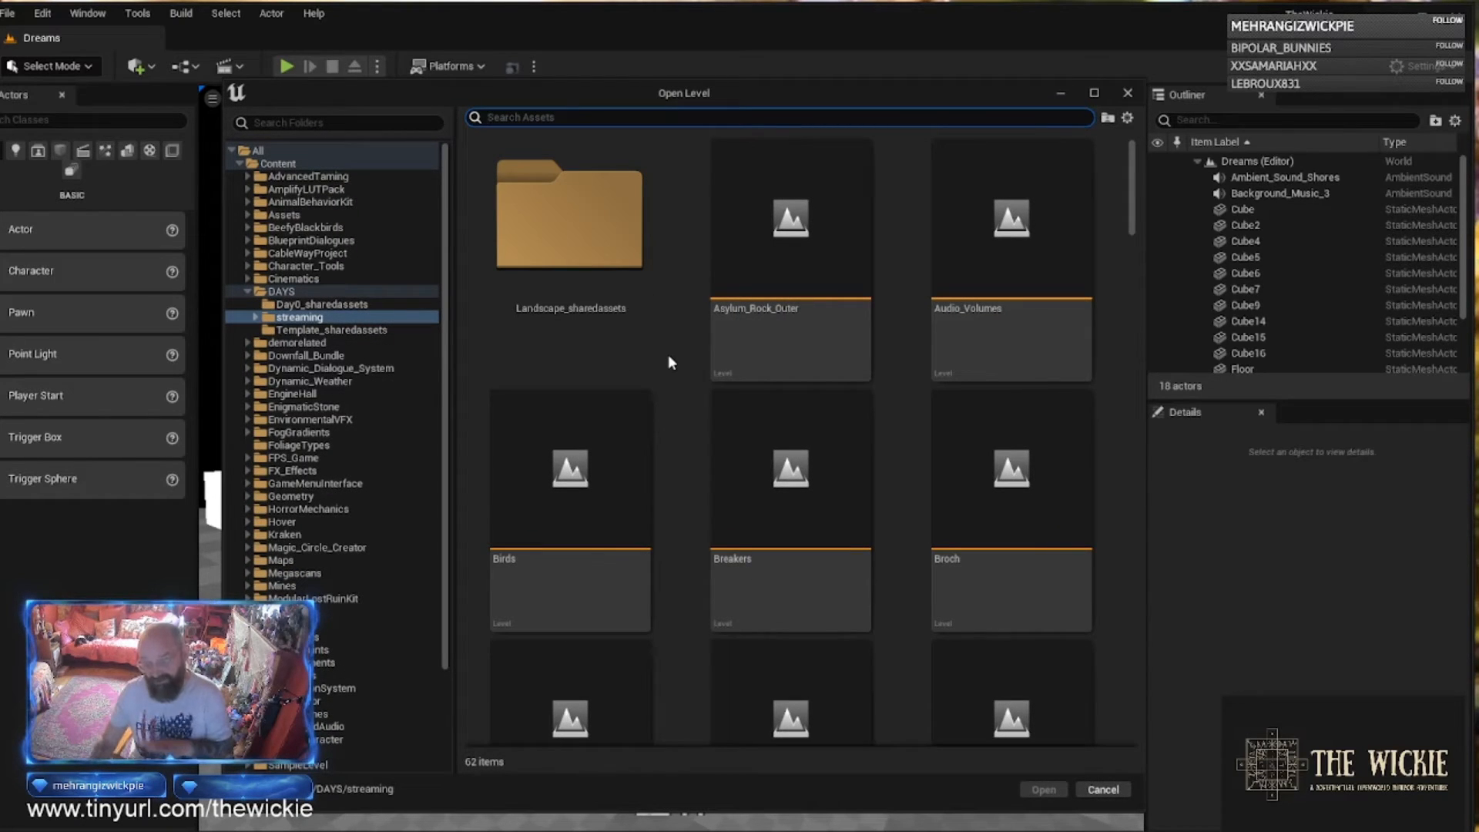
mouse_move(692, 501)
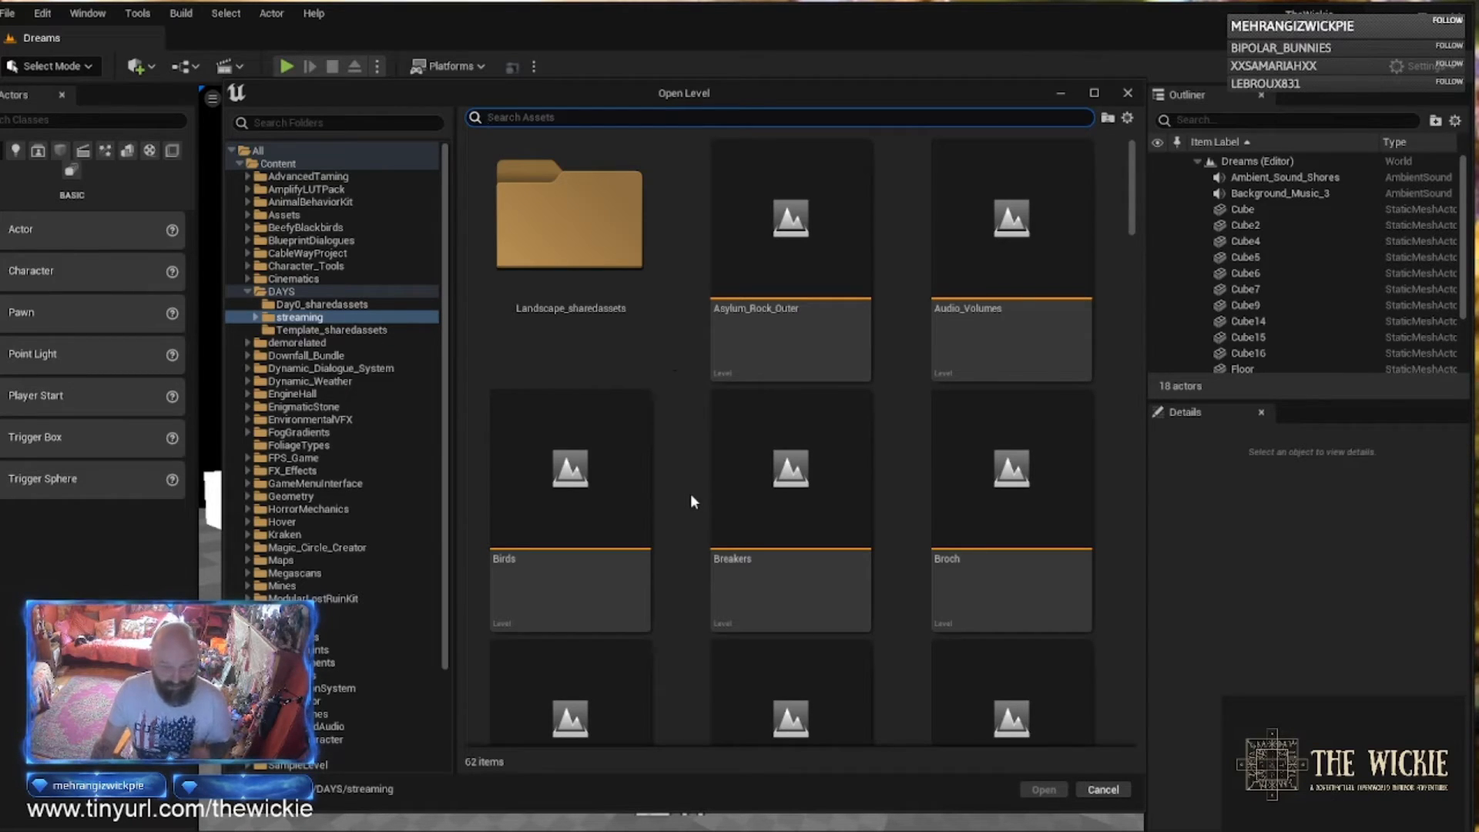
click(281, 291)
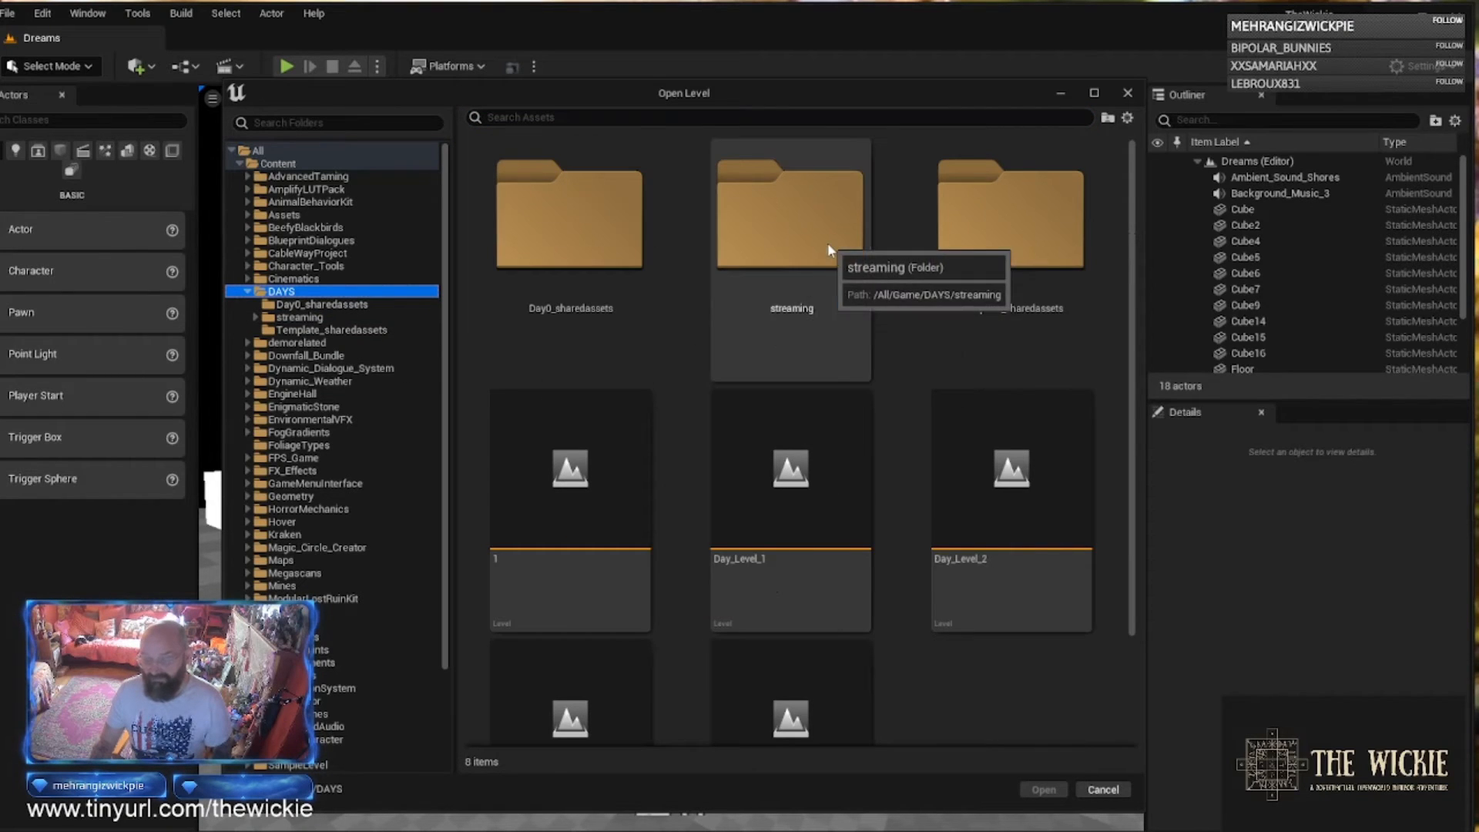
double_click(791, 213)
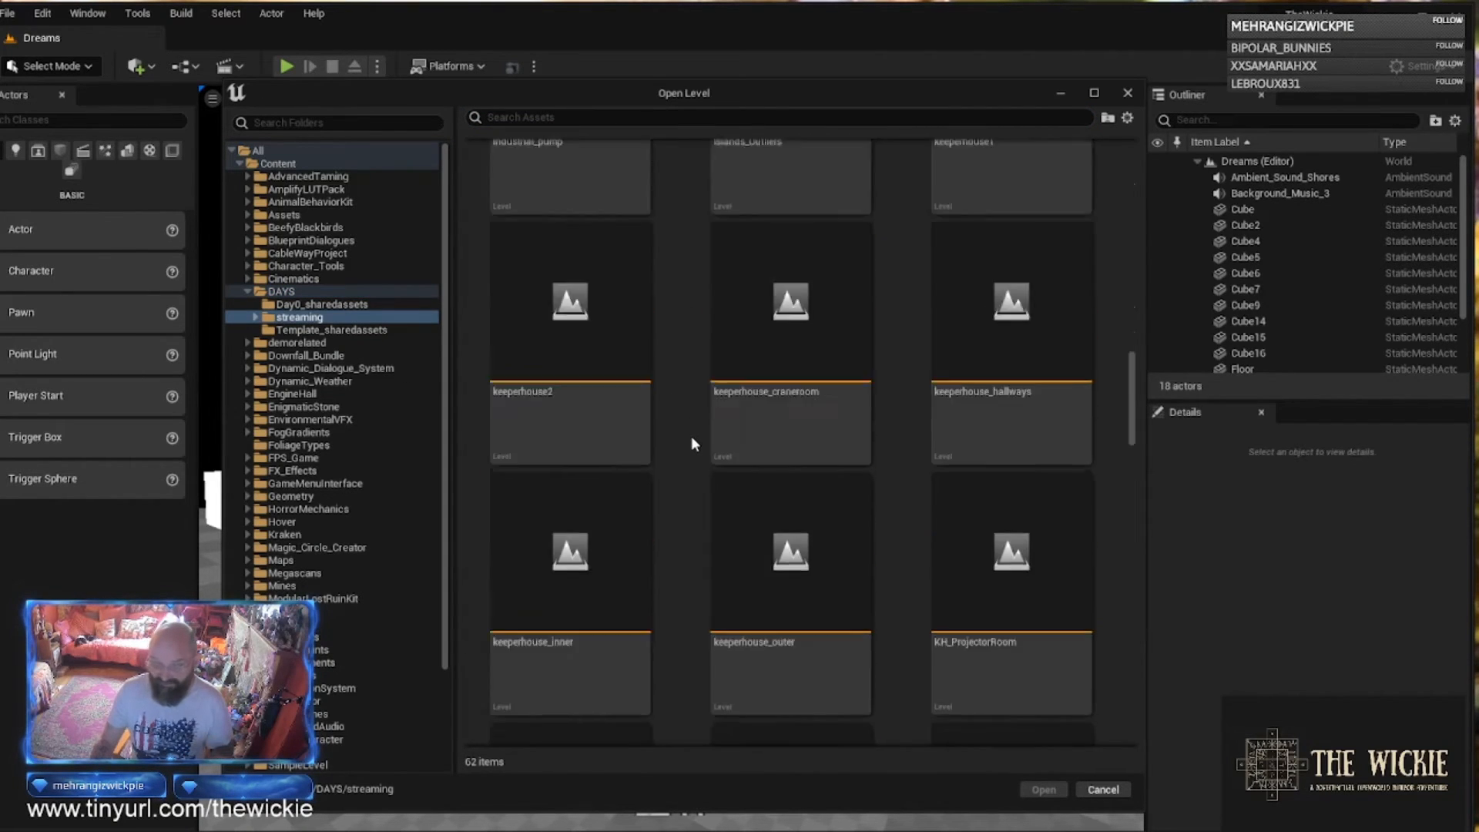
scroll(down, 3)
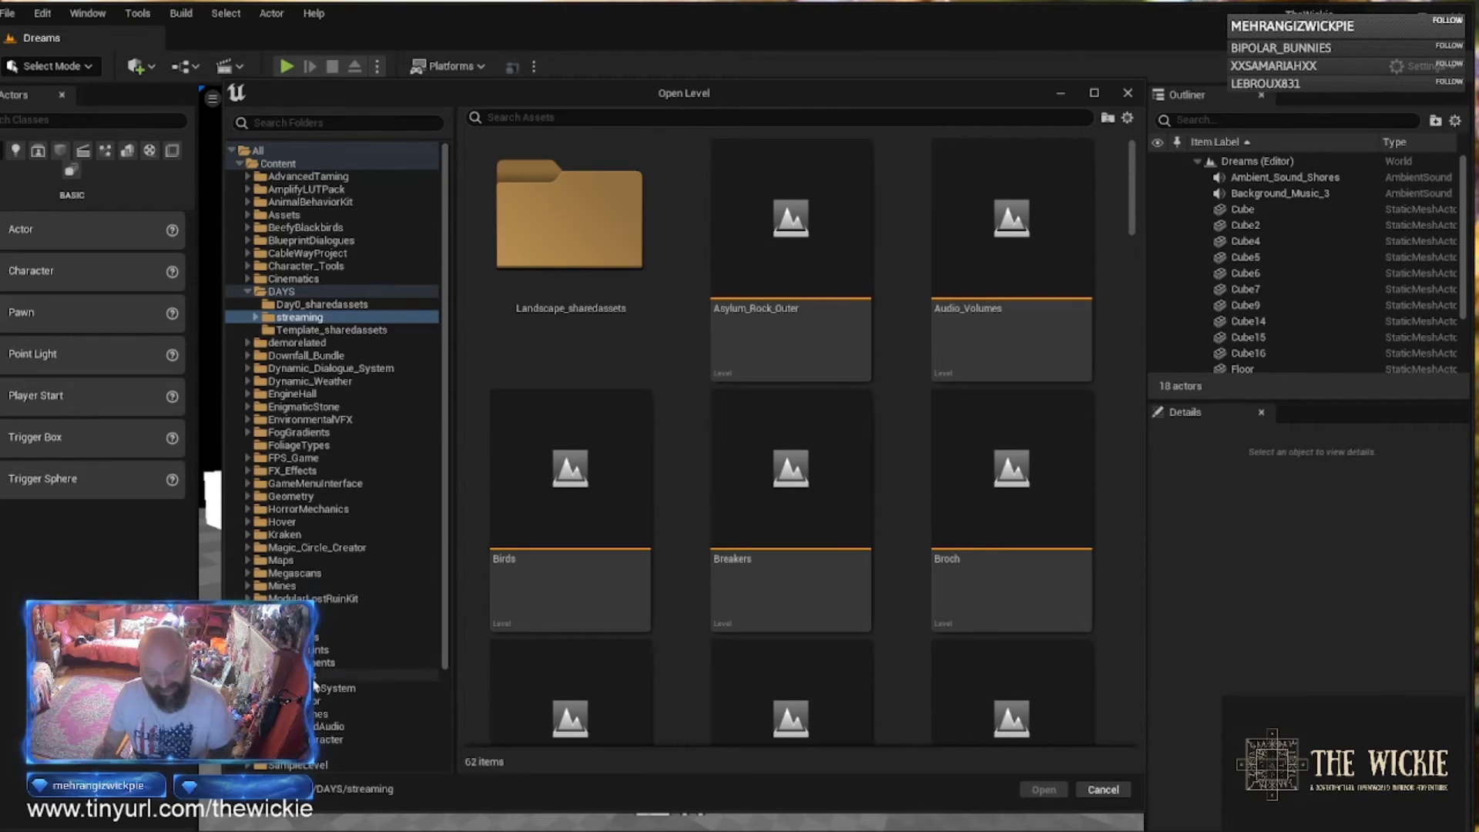
Browse the MyBlueprints folder and look inside its BP_MrBlueSky subfolder.
click(320, 649)
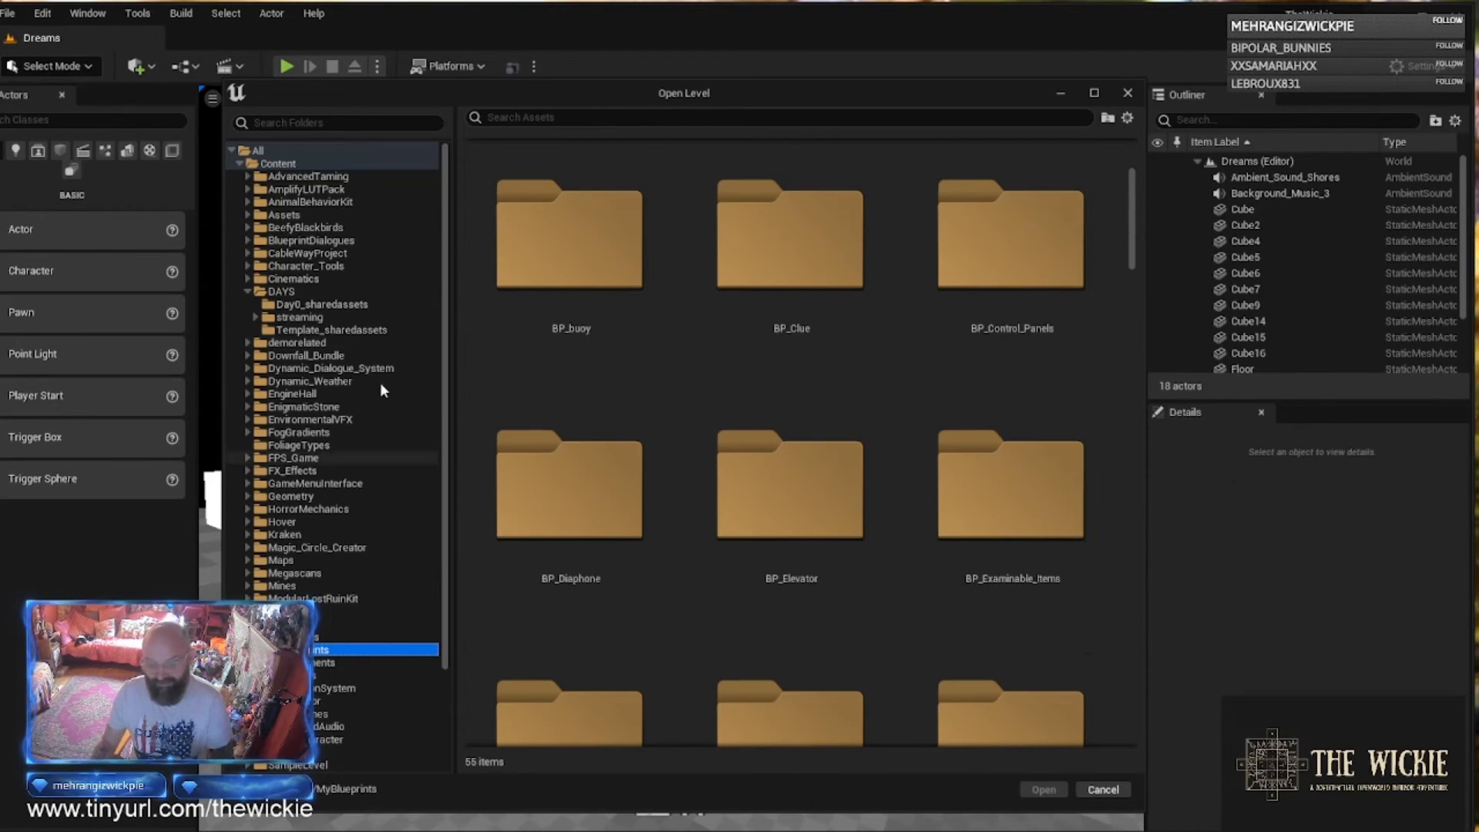
scroll(down, 3)
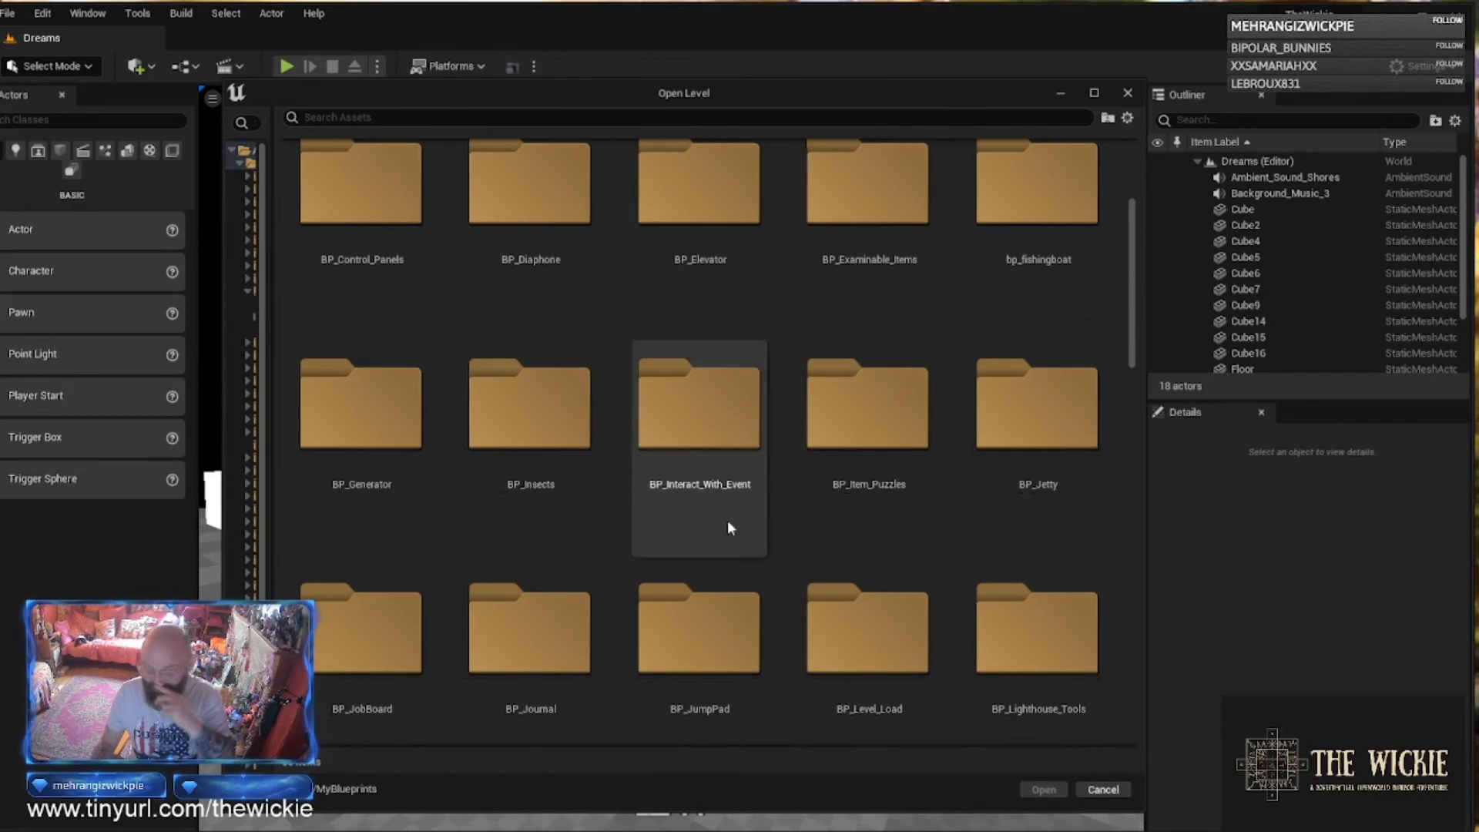
scroll(down, 3)
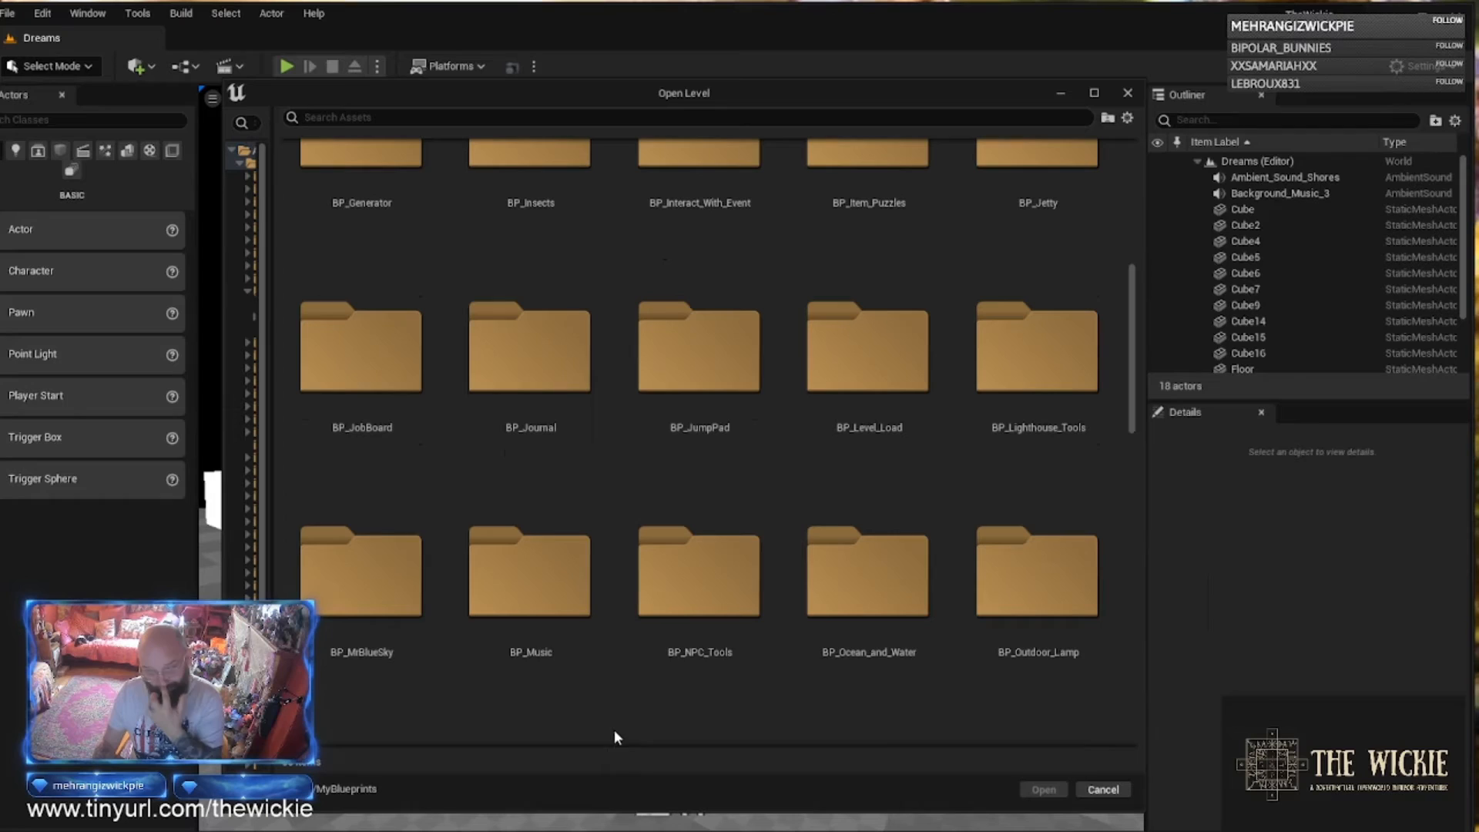
click(360, 566)
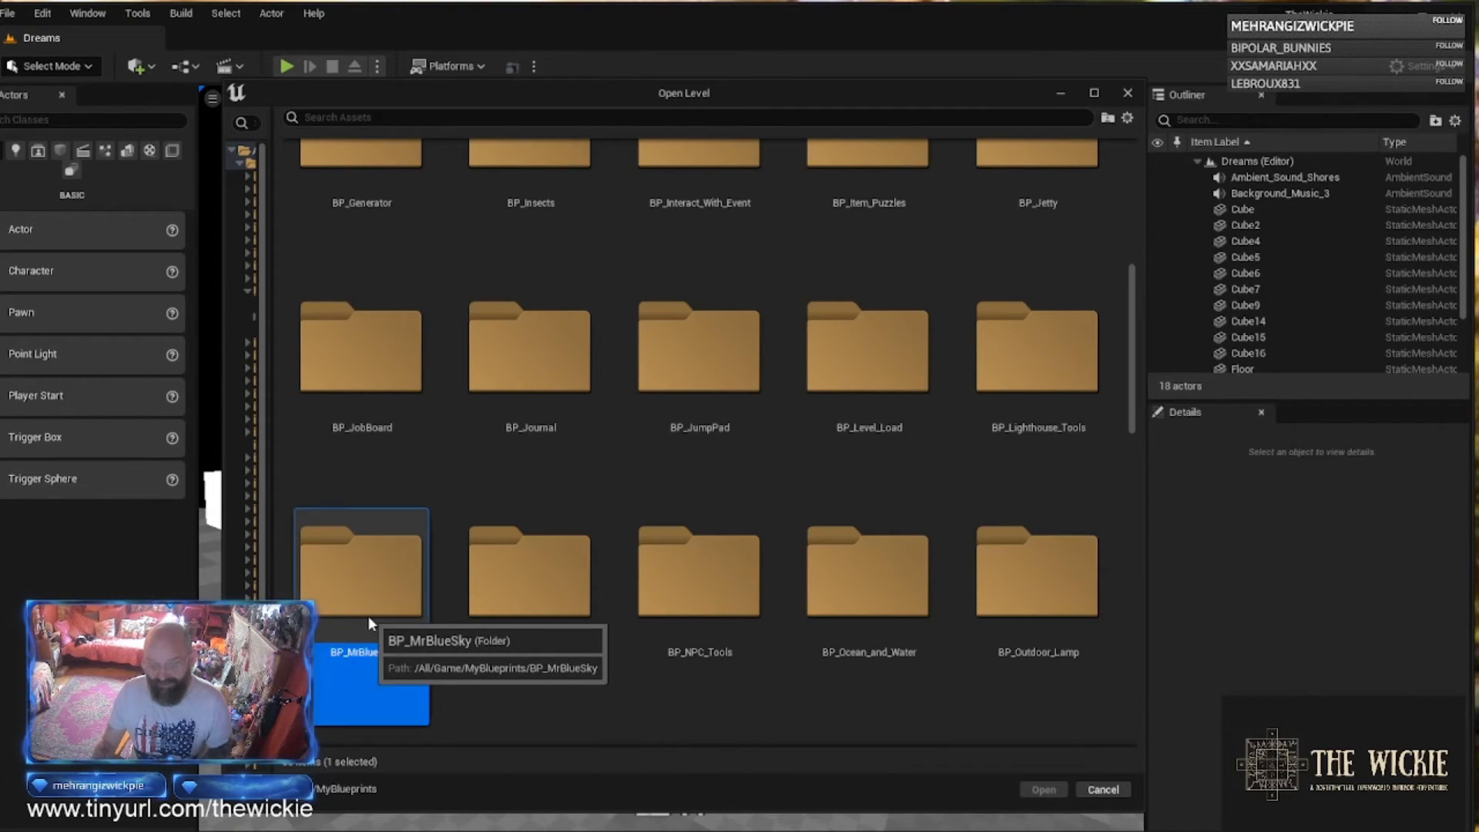
double_click(361, 563)
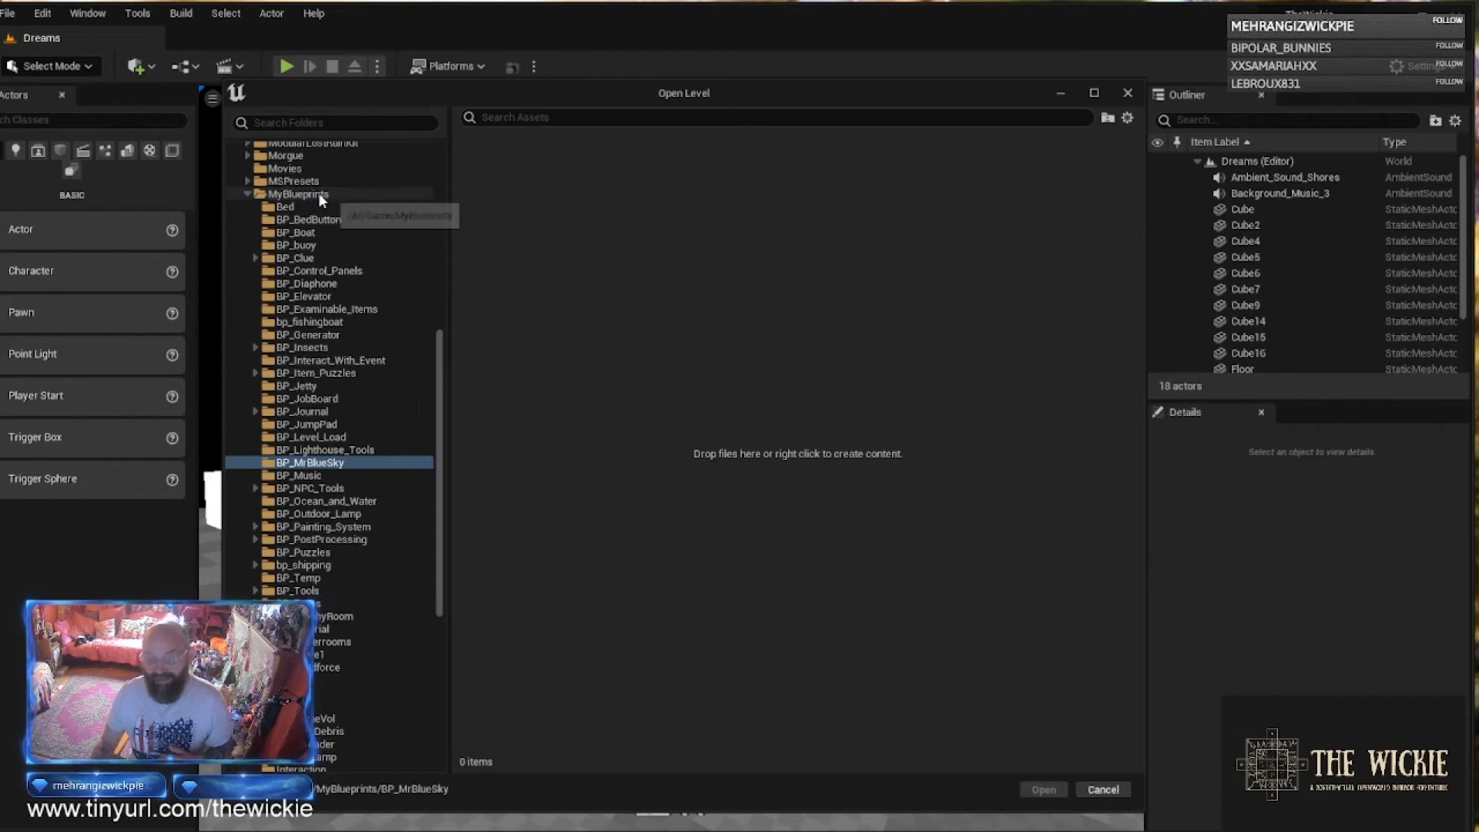
Return to MyBlueprints and scroll through its remaining subfolders.
click(300, 193)
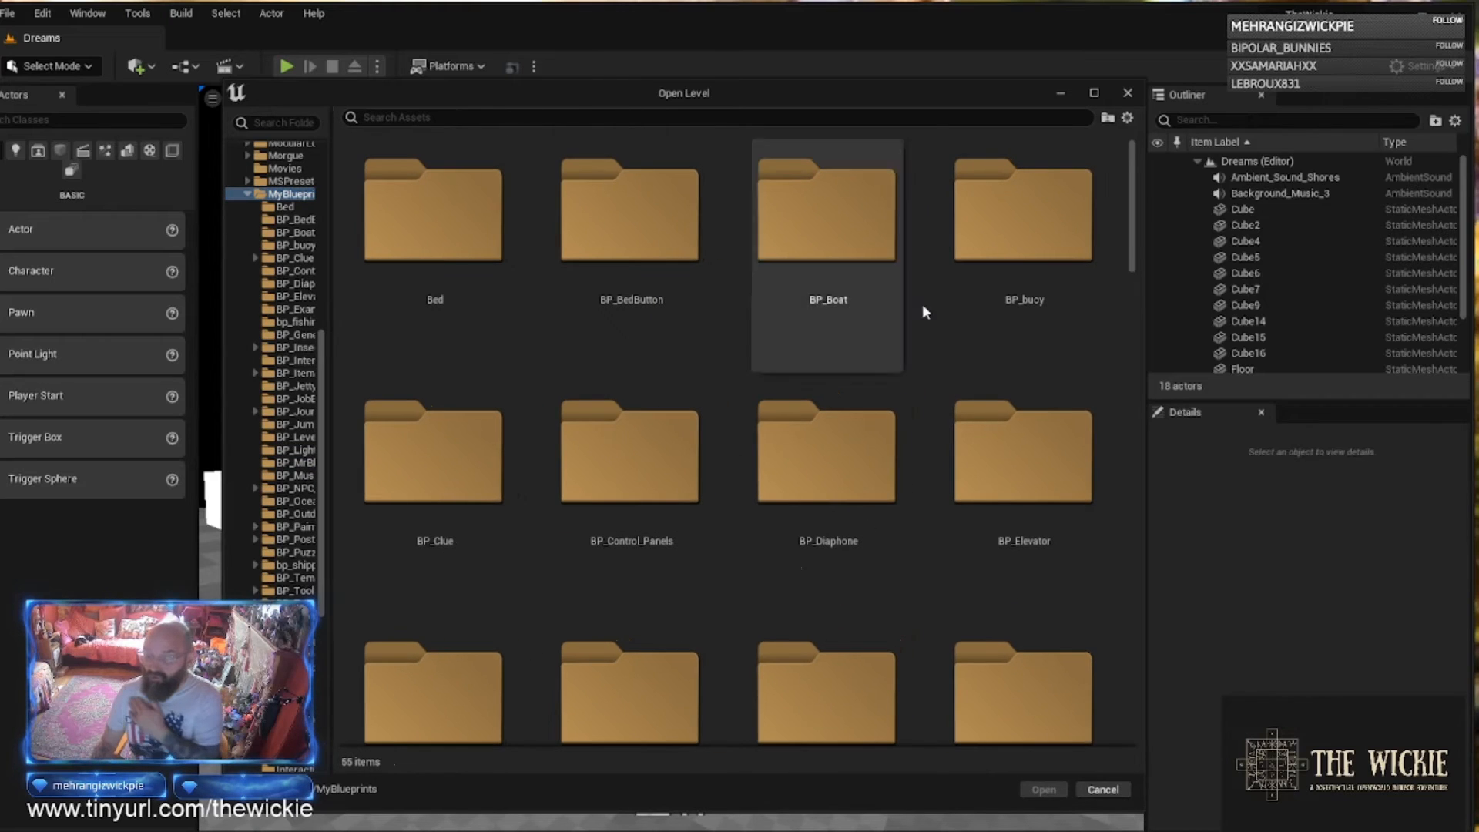
scroll(down, 3)
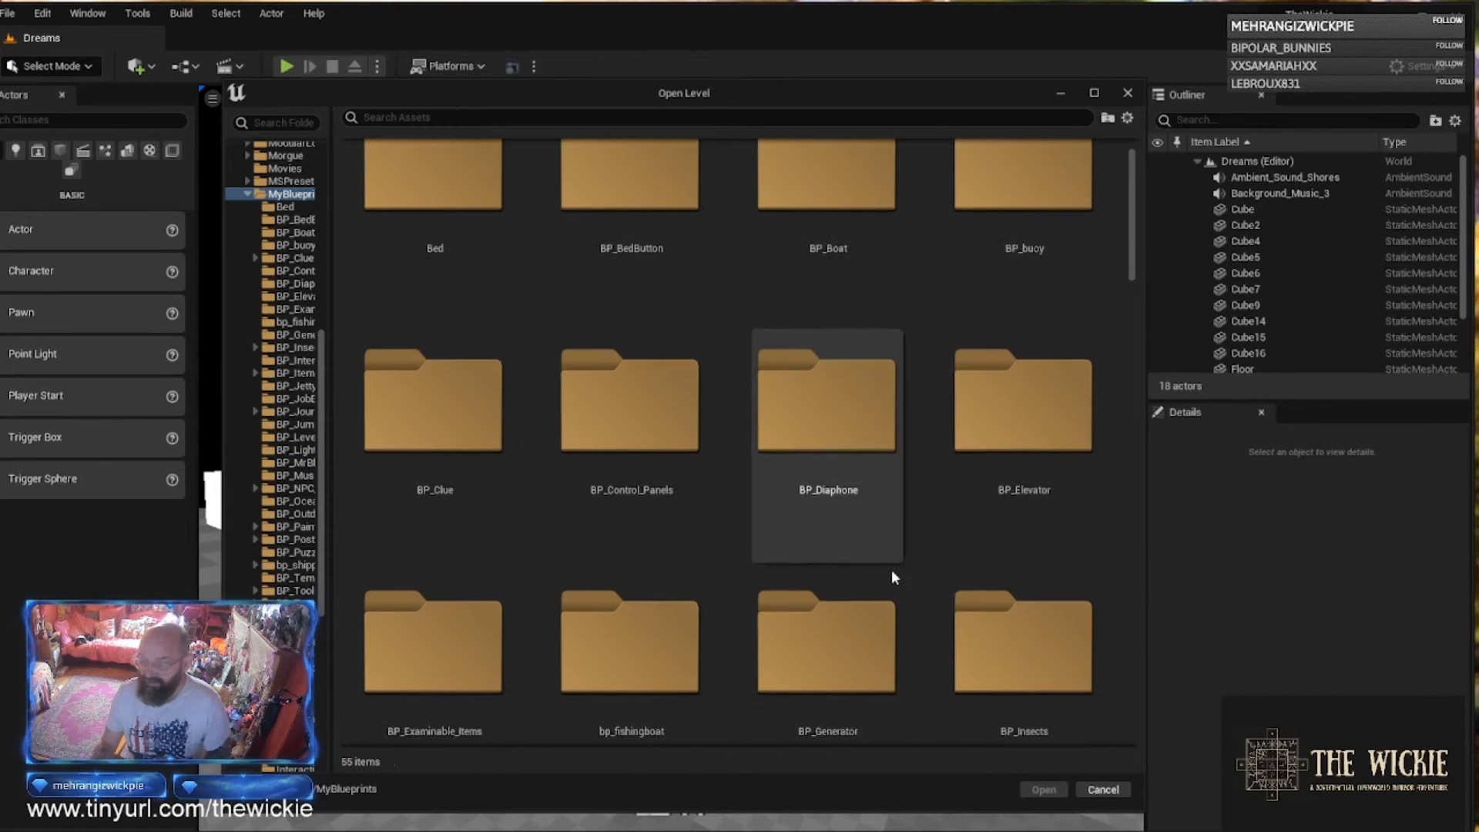
scroll(down, 3)
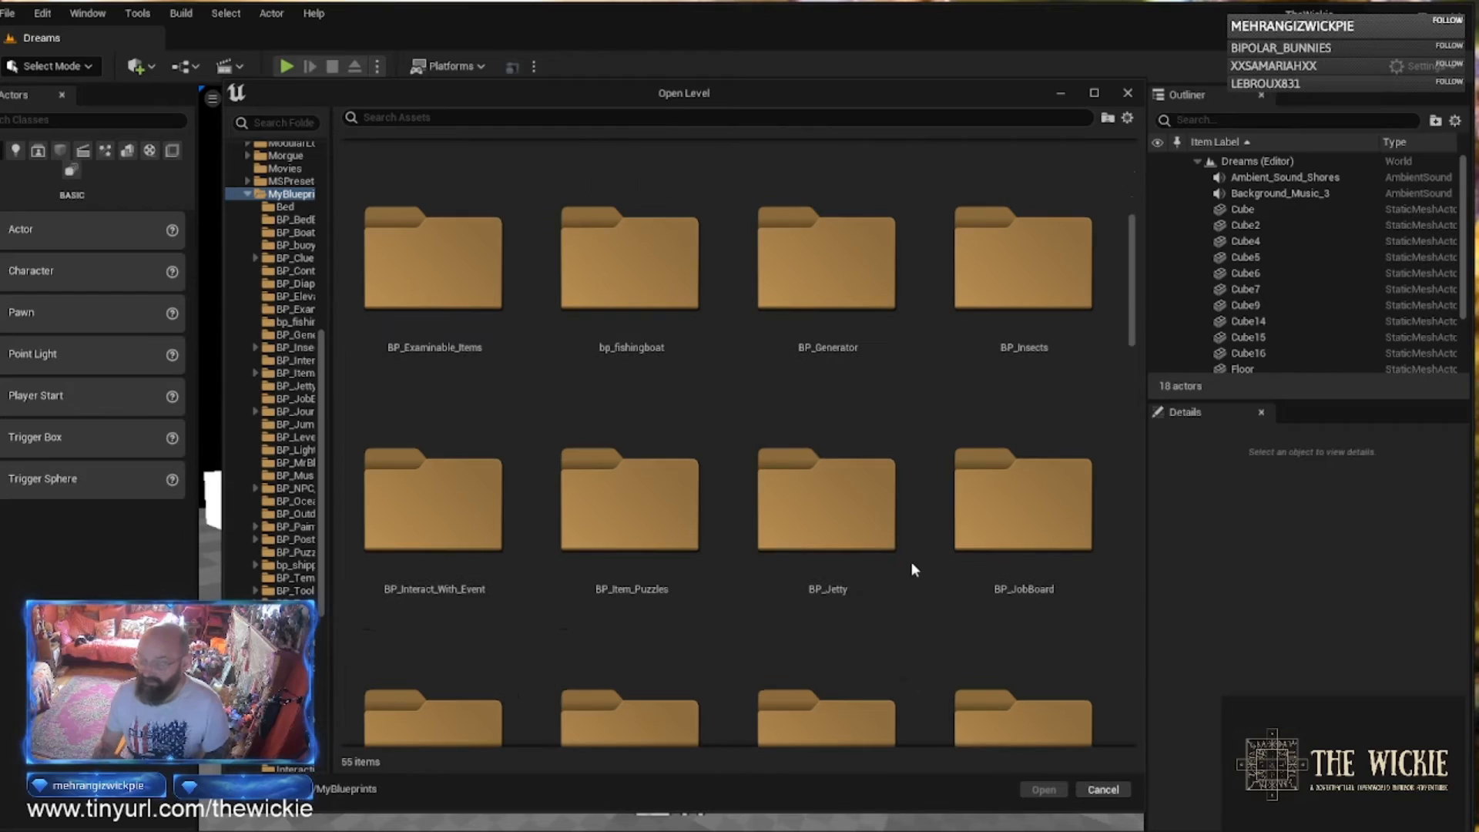
scroll(down, 3)
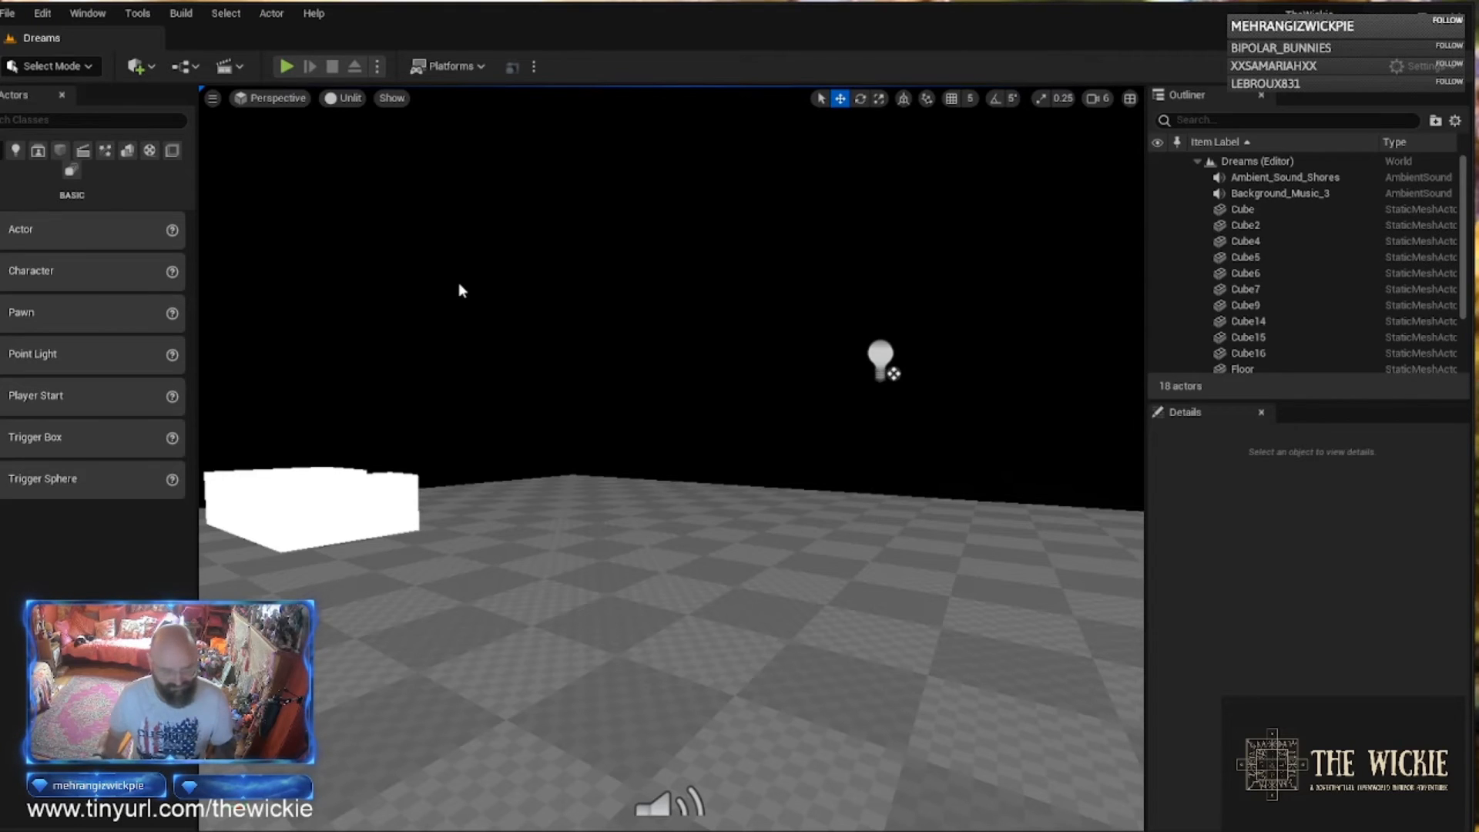
mouse_move(151, 45)
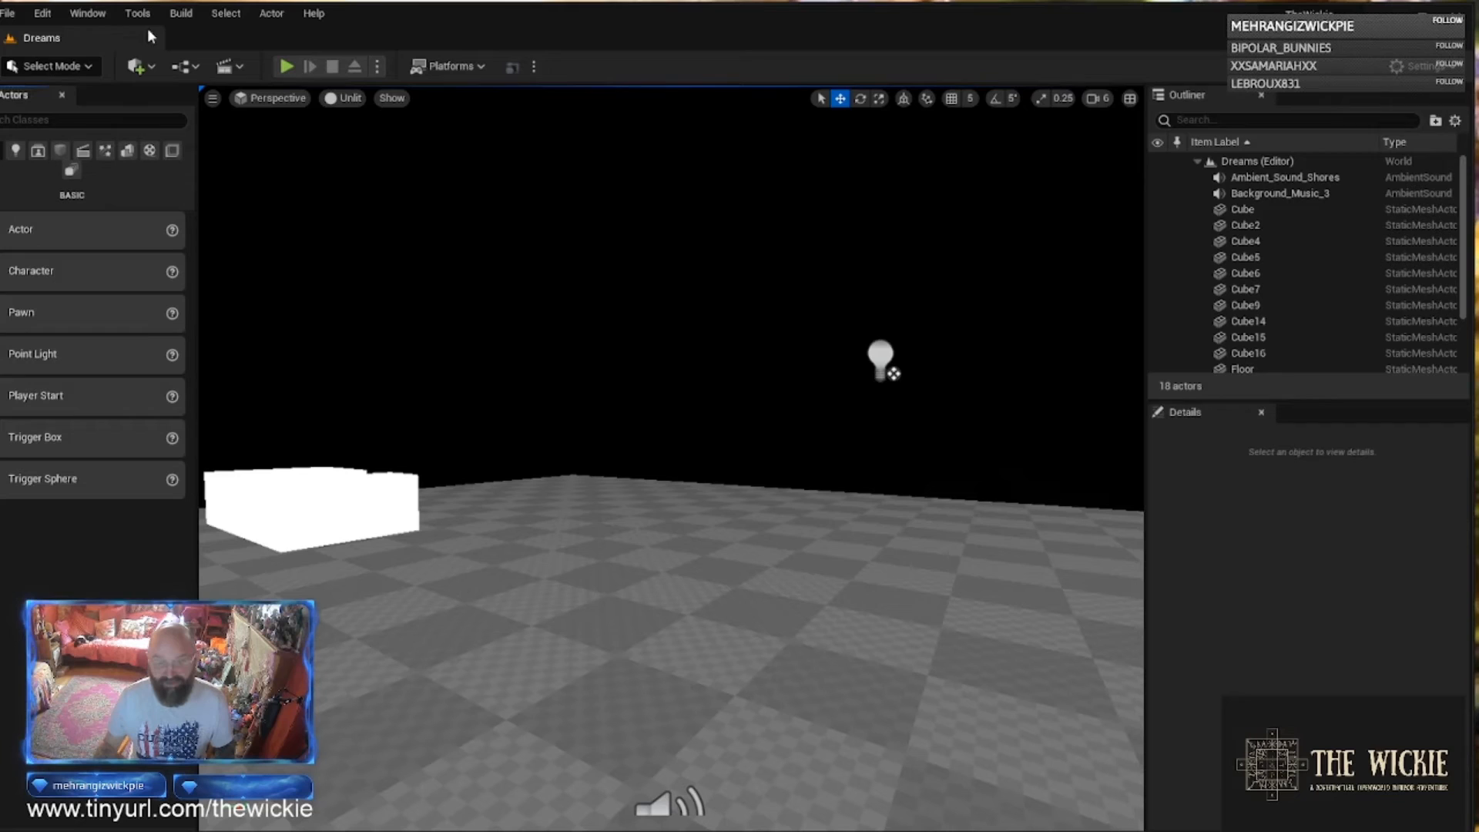
mouse_move(87, 13)
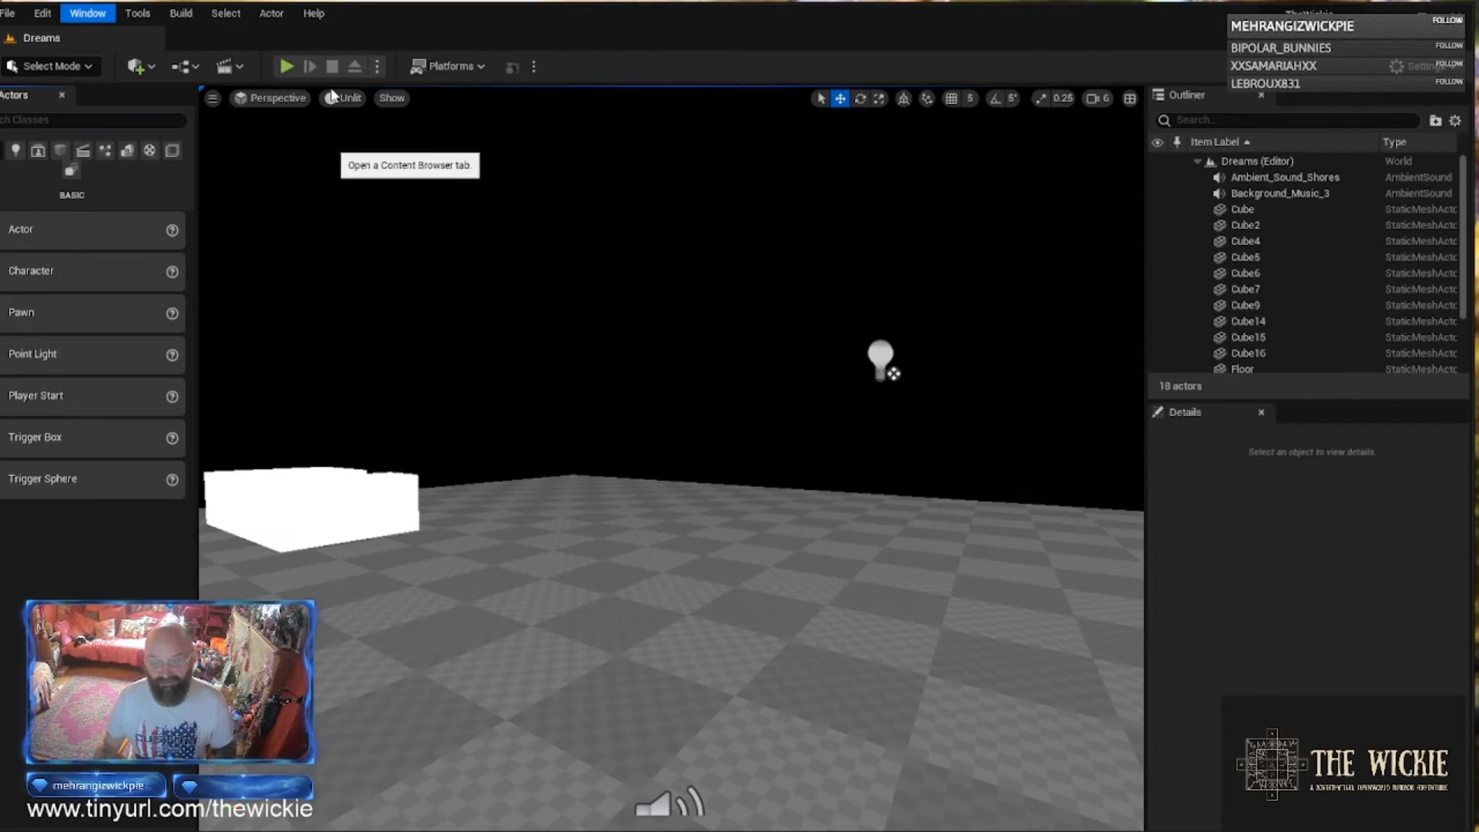
Open a new Content Browser tab from the Window menu.
click(409, 164)
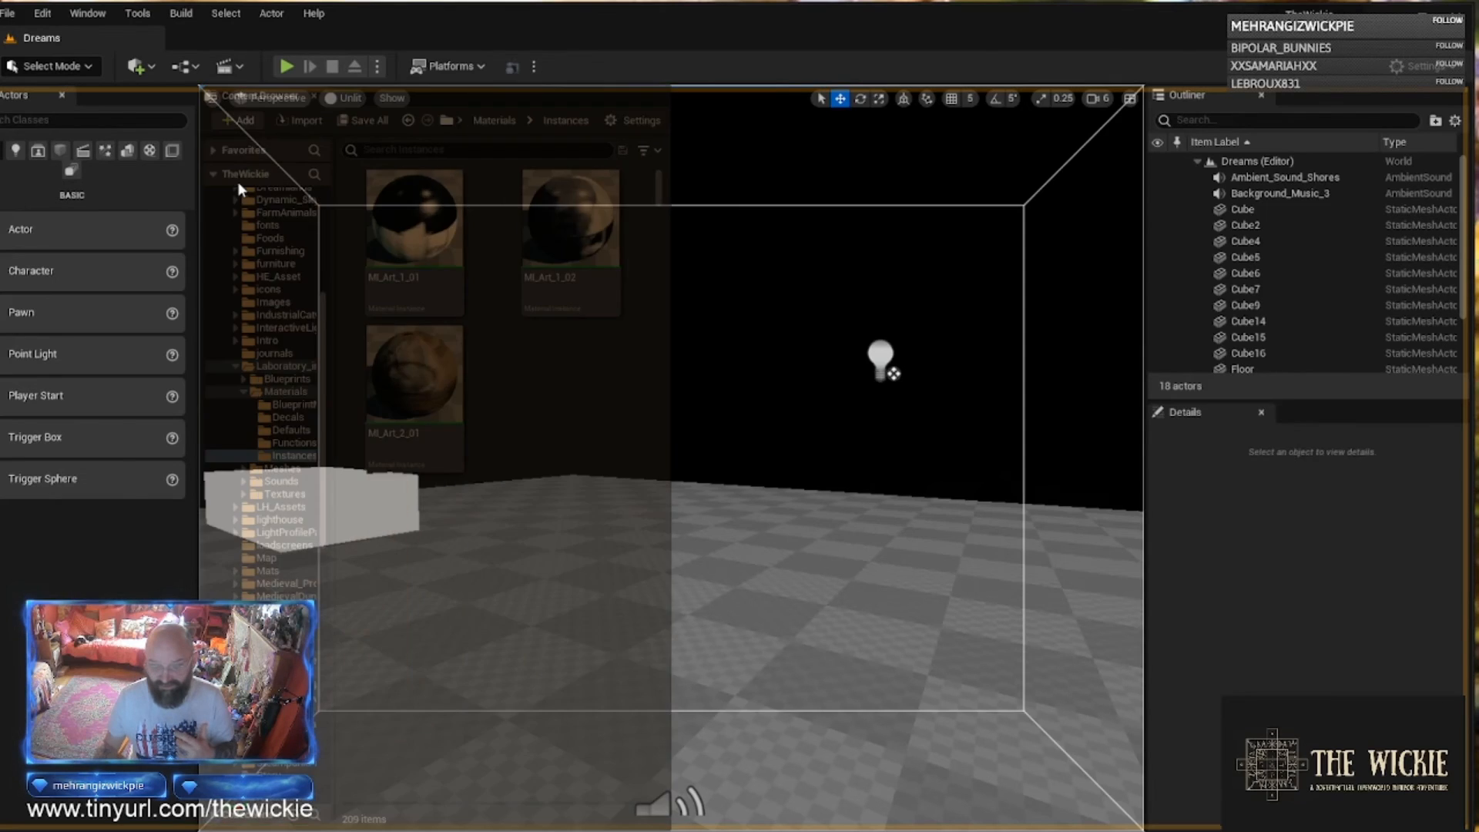
Browse Laboratory_in_Loft_Style > Materials > Instances and select MI_Art_5_01.
click(294, 455)
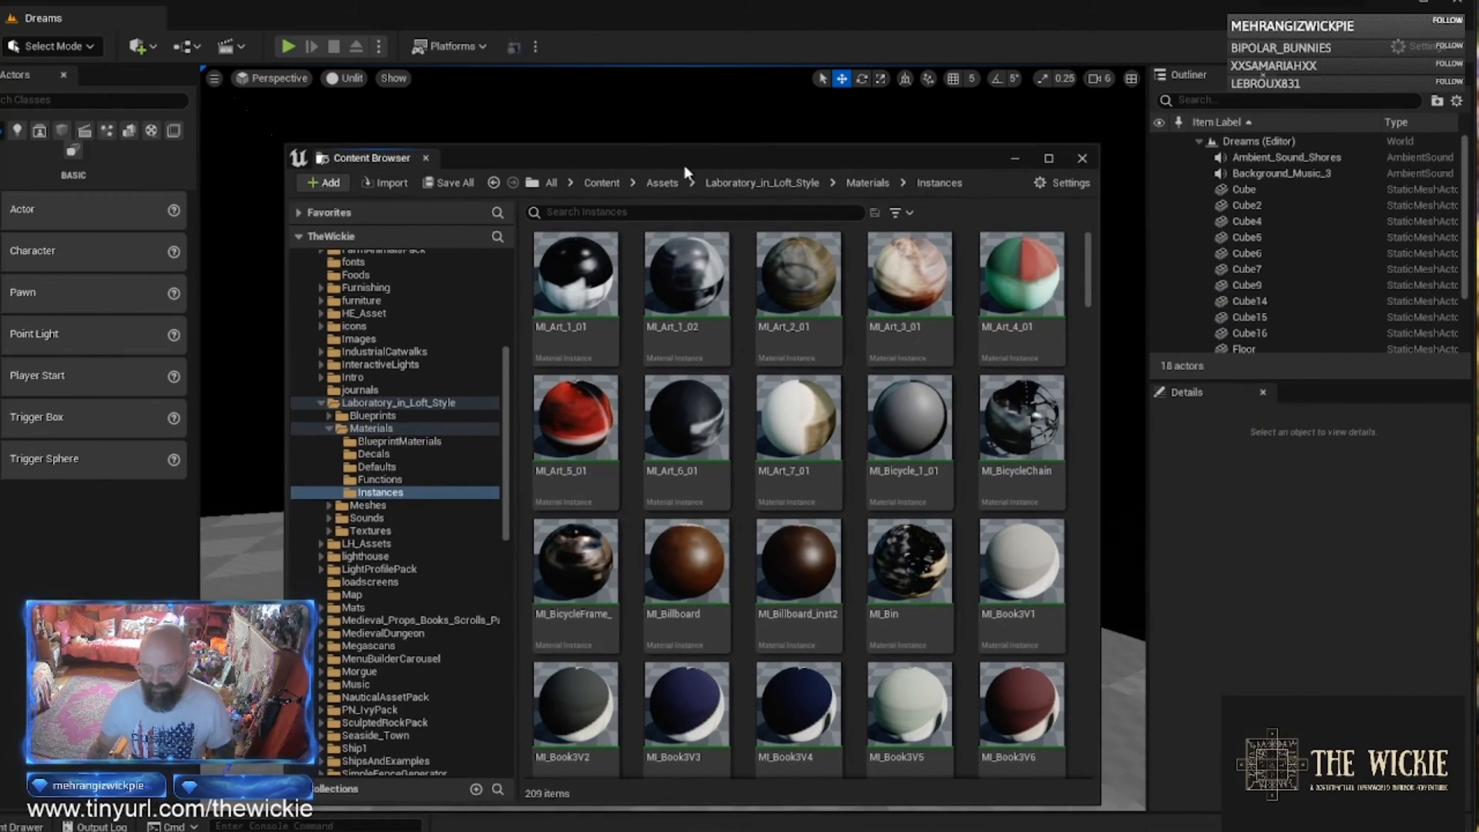
click(575, 416)
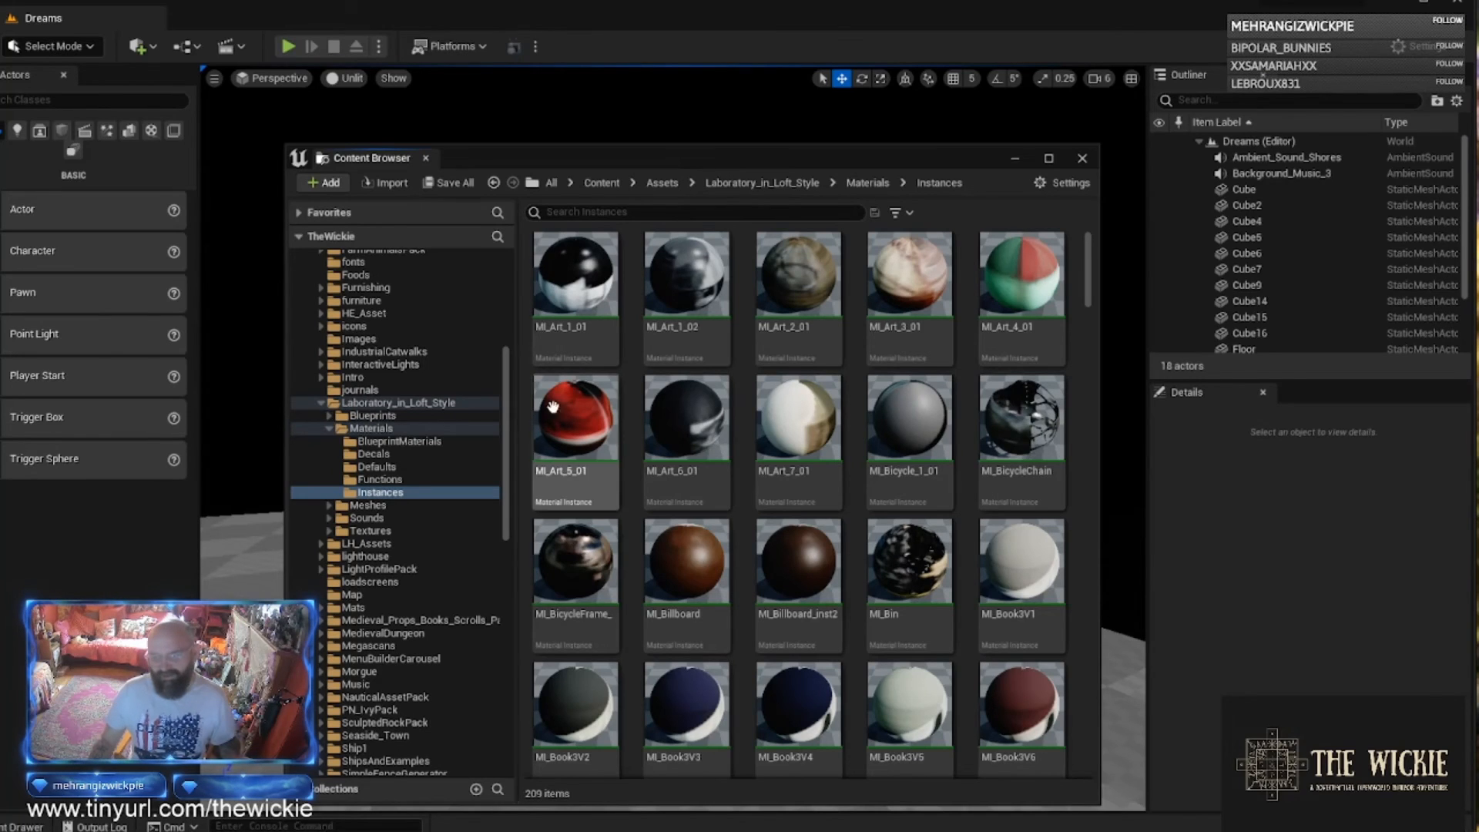
click(1082, 157)
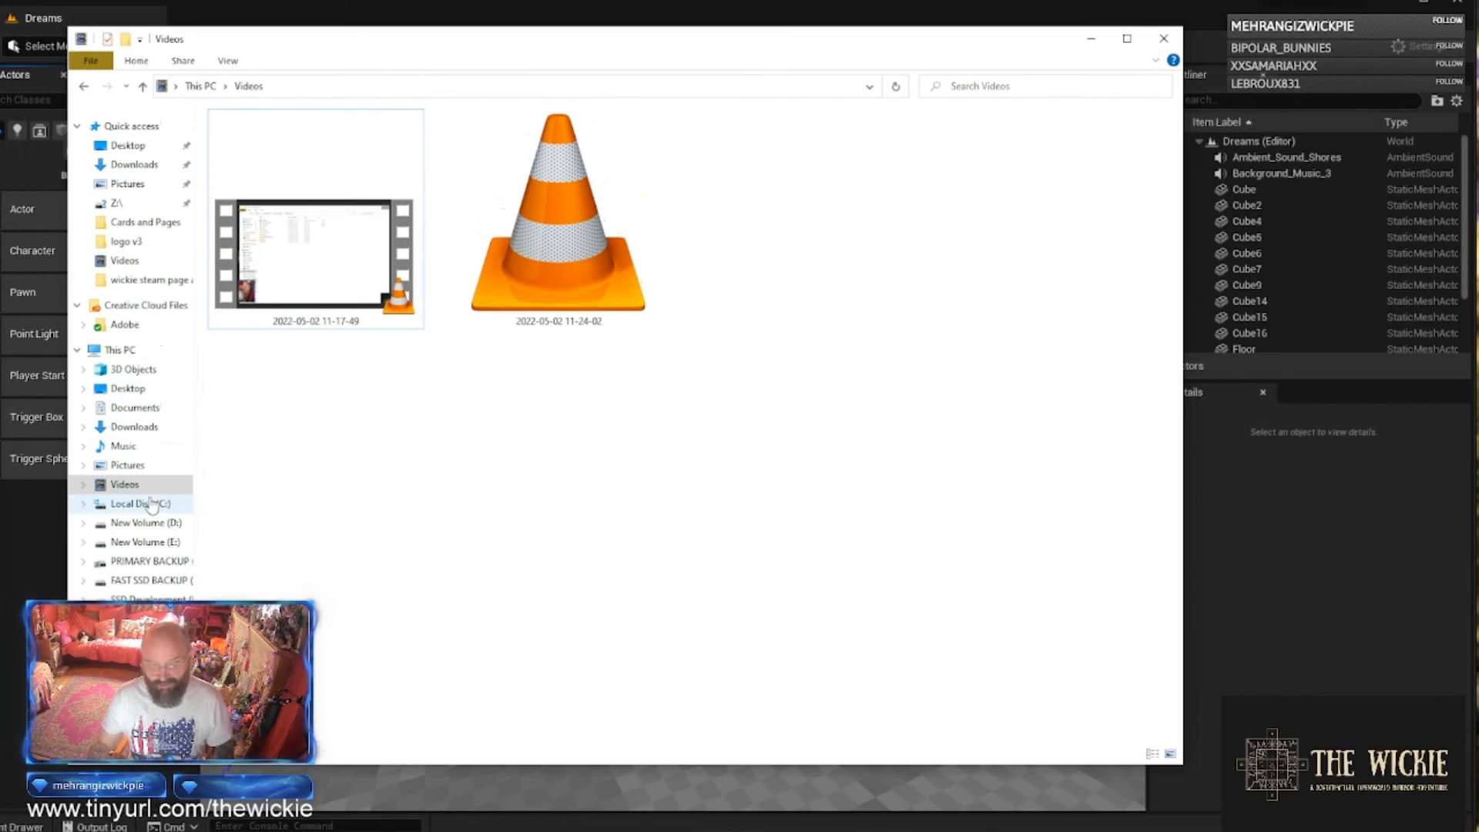
Navigate from C: into TheWickie 5.0's Content folder.
click(140, 503)
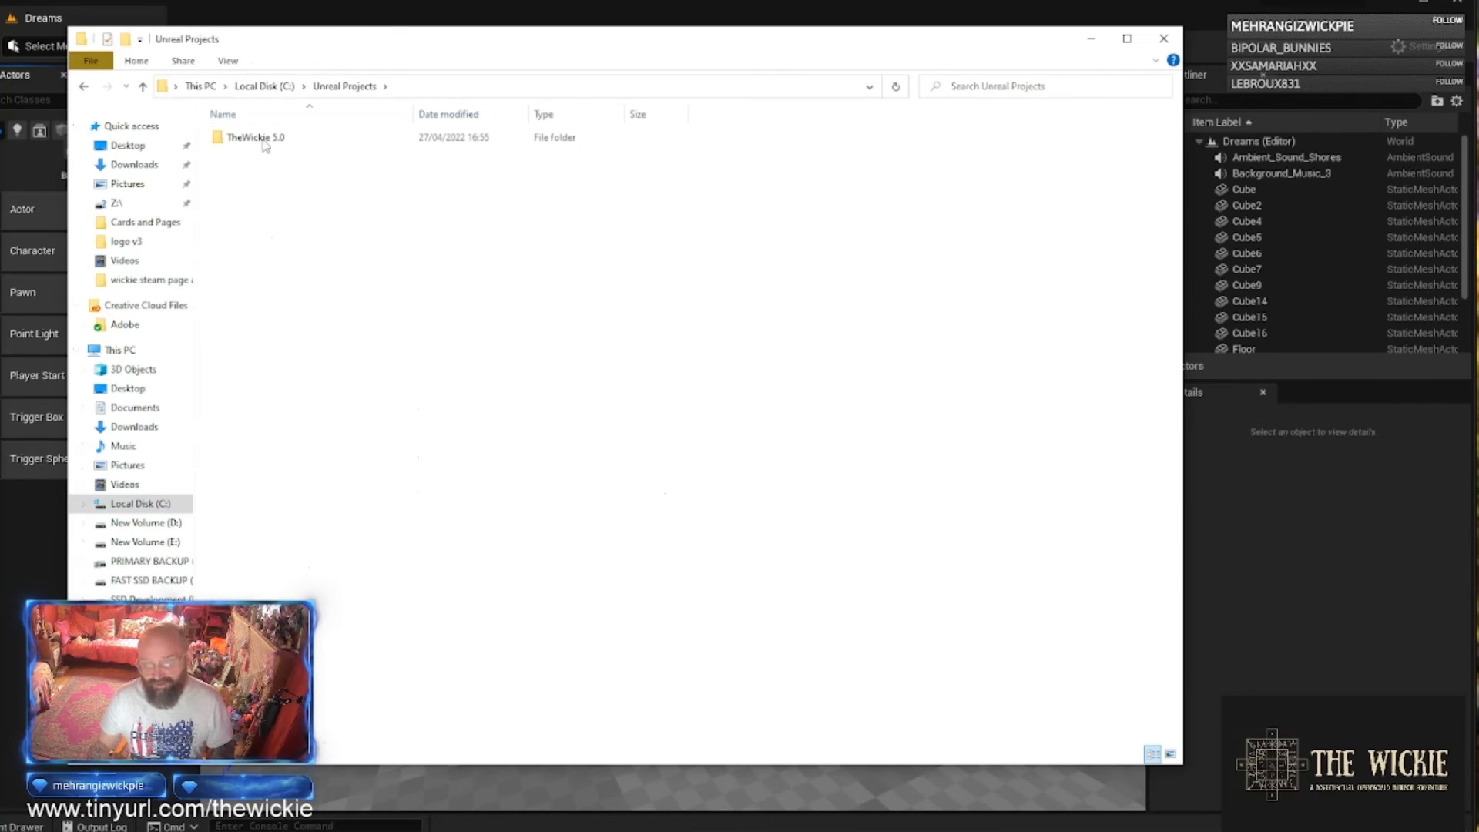
double_click(255, 137)
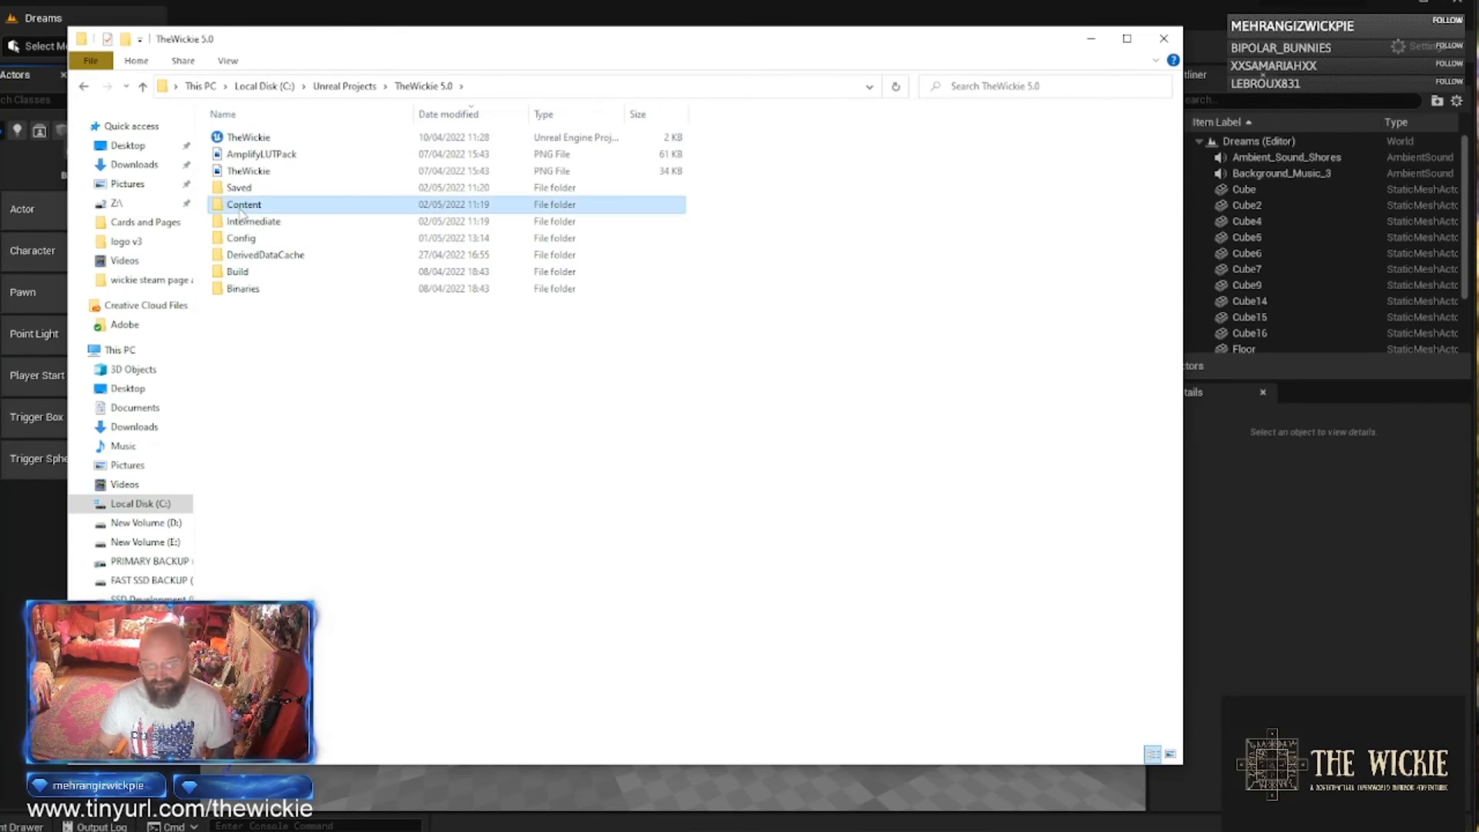
double_click(243, 203)
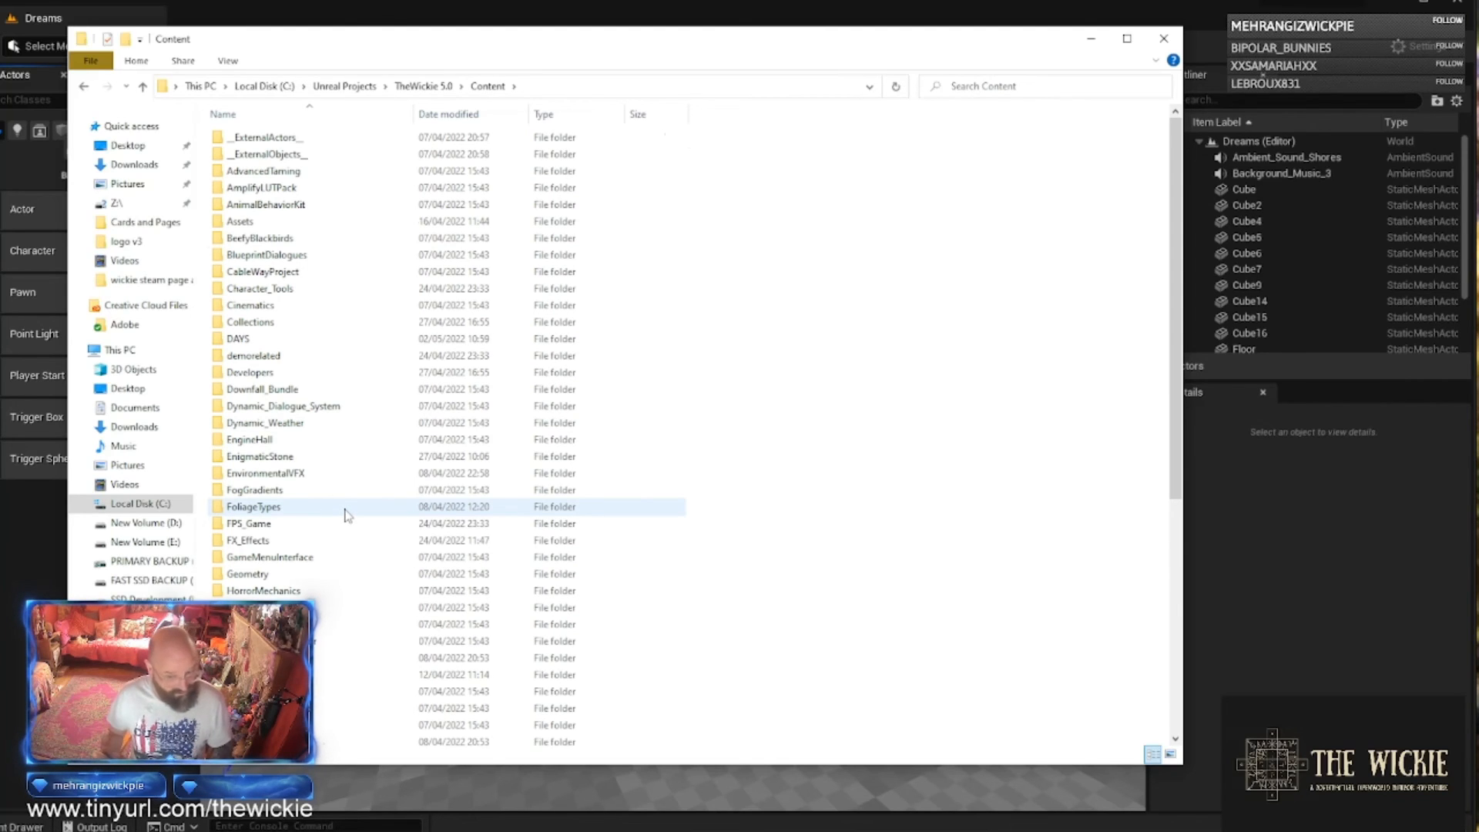
Scroll through the asset folders and select OceanFloor.
scroll(down, 3)
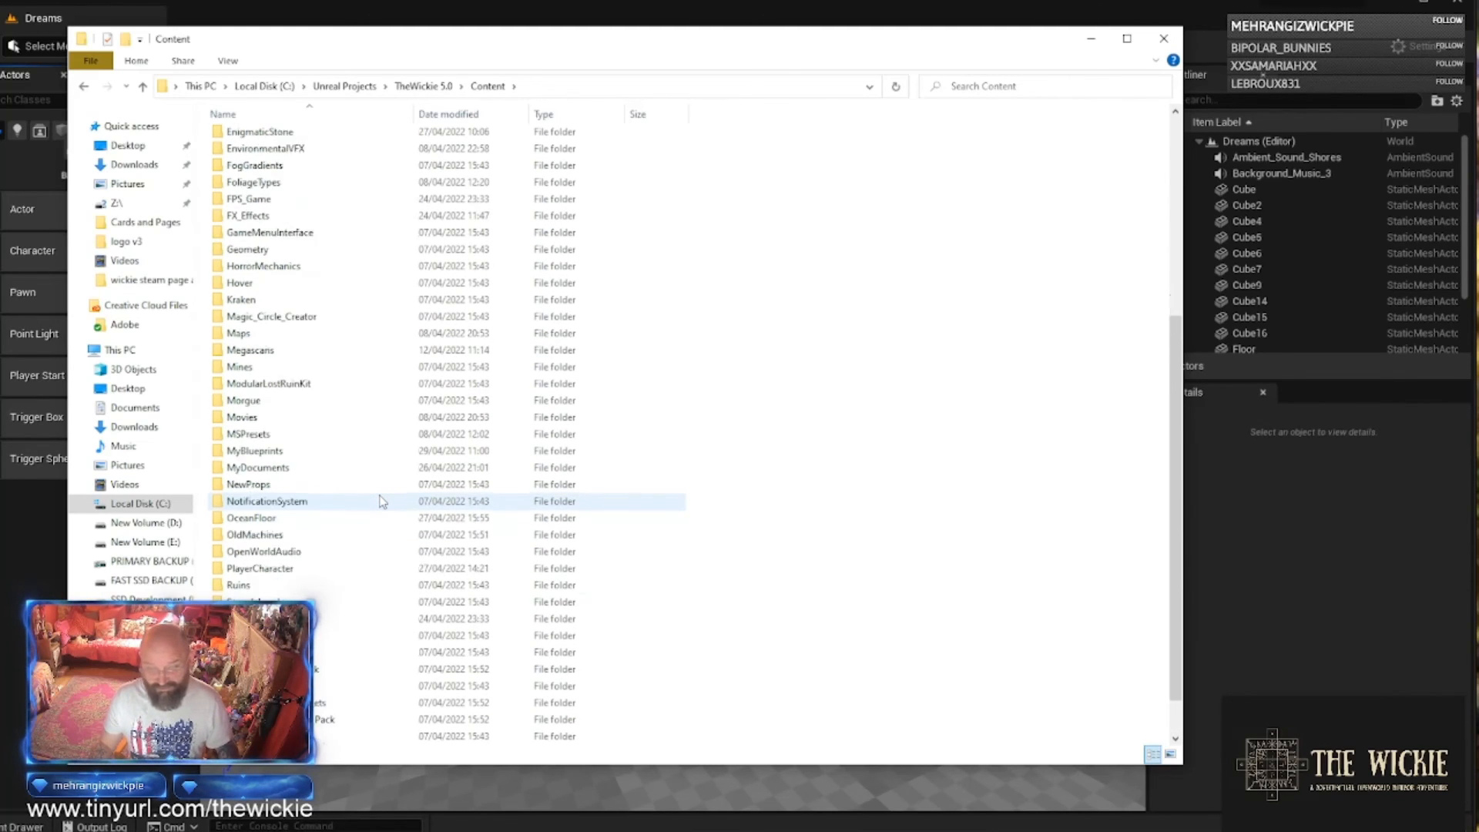
scroll(down, 3)
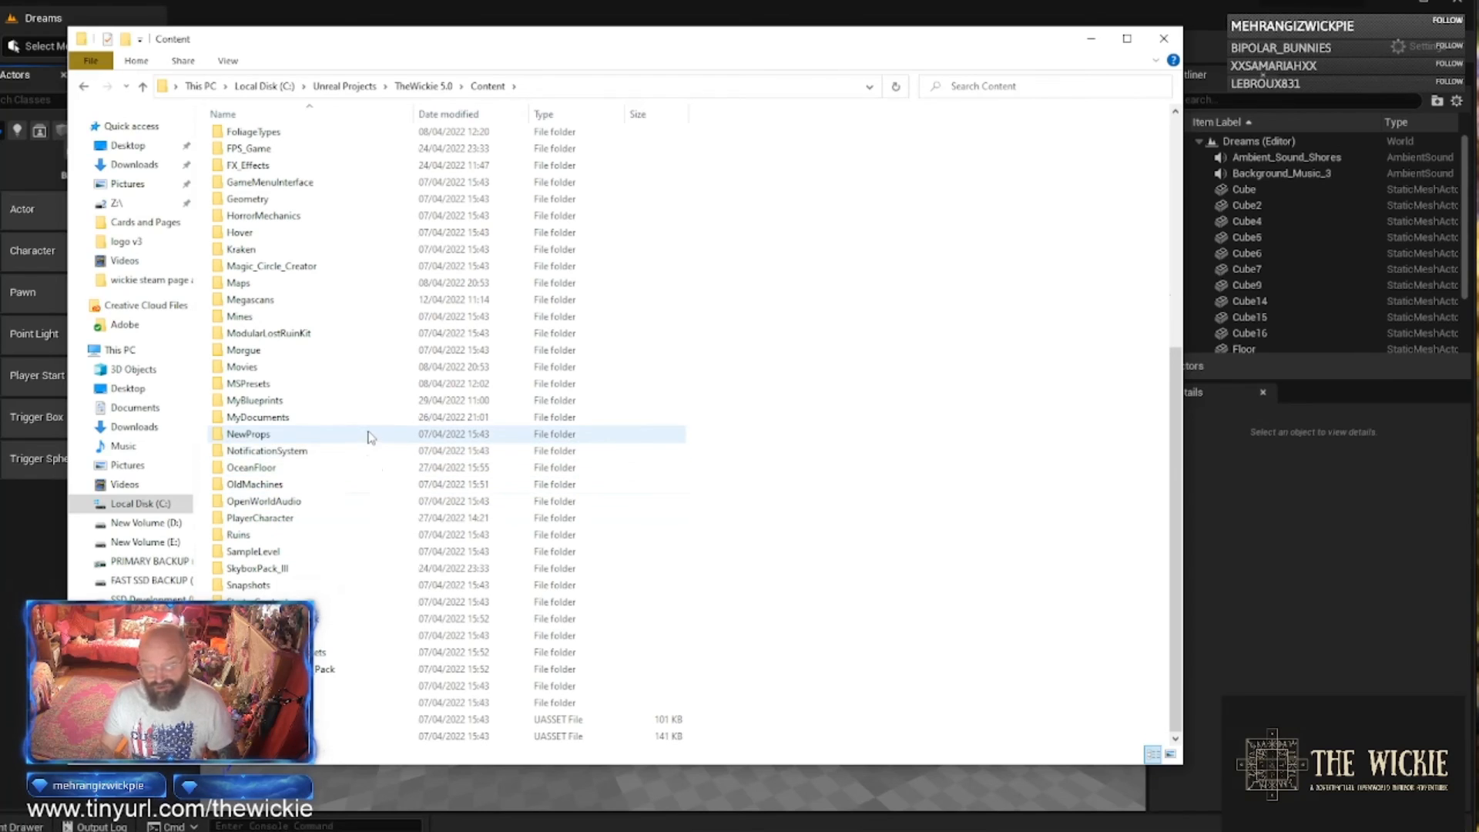
click(252, 467)
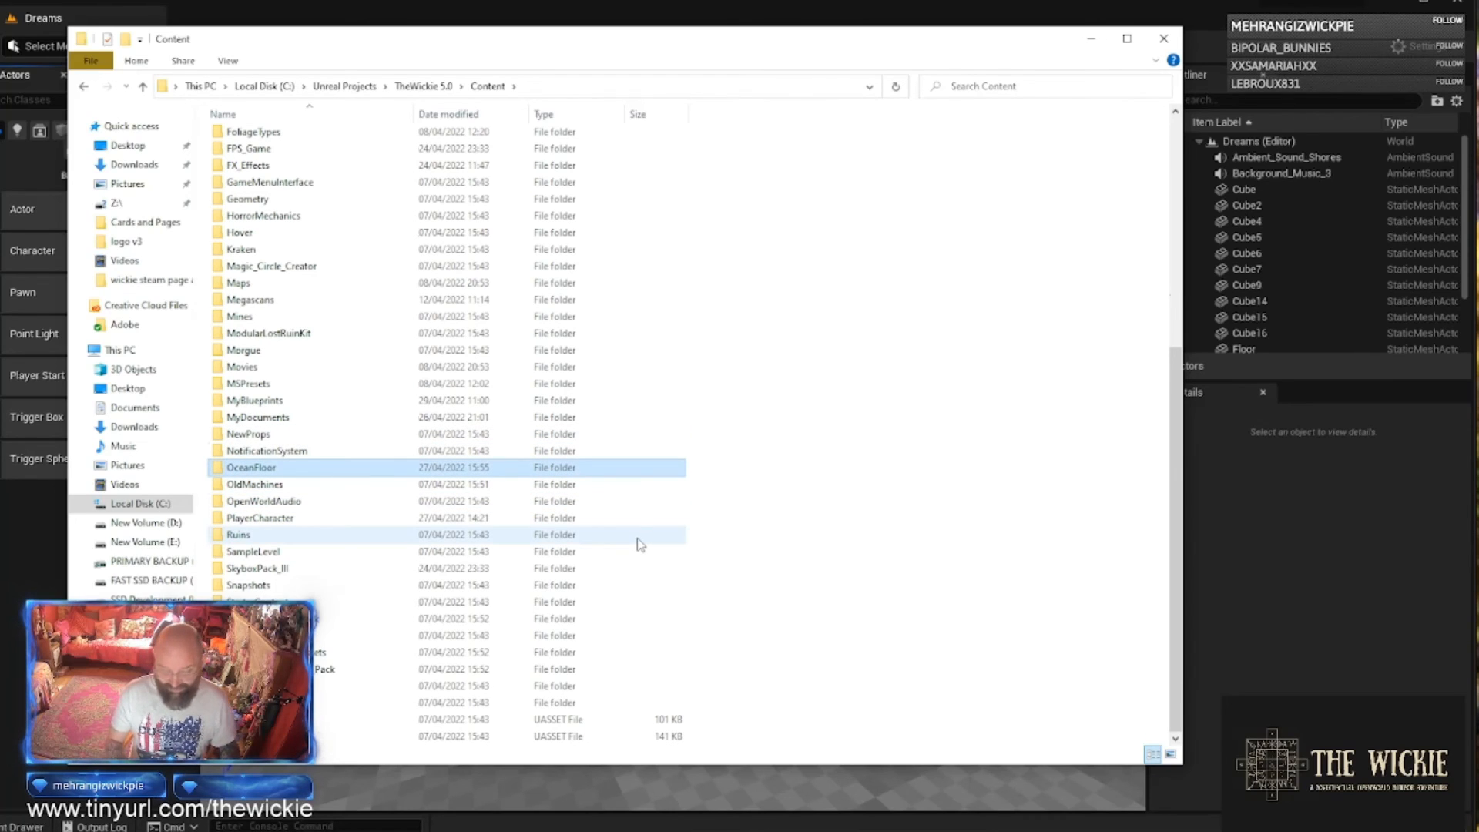